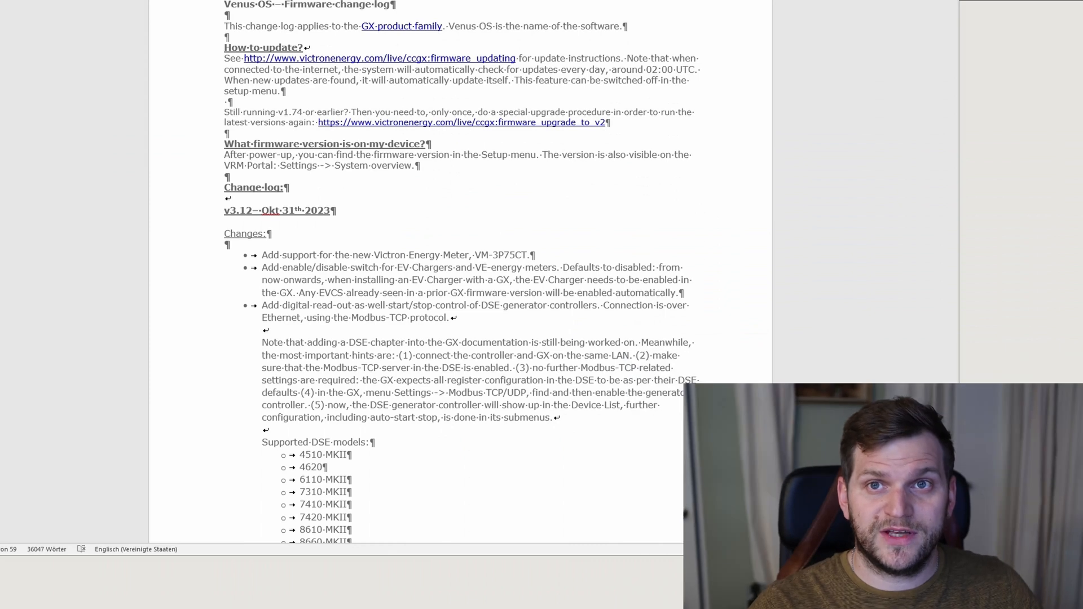
mouse_move(175, 437)
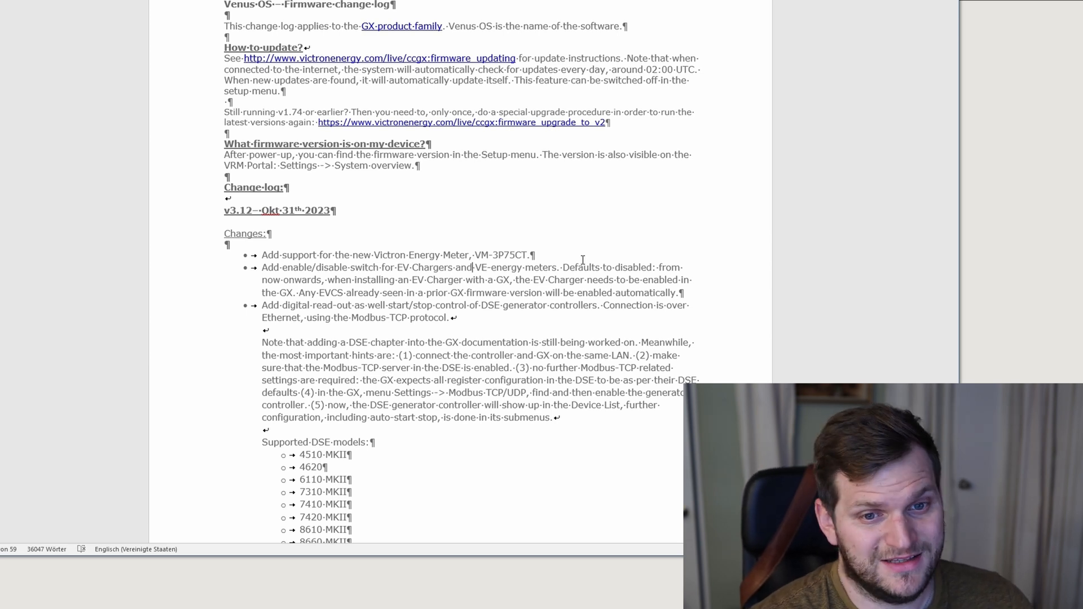
mouse_move(587, 302)
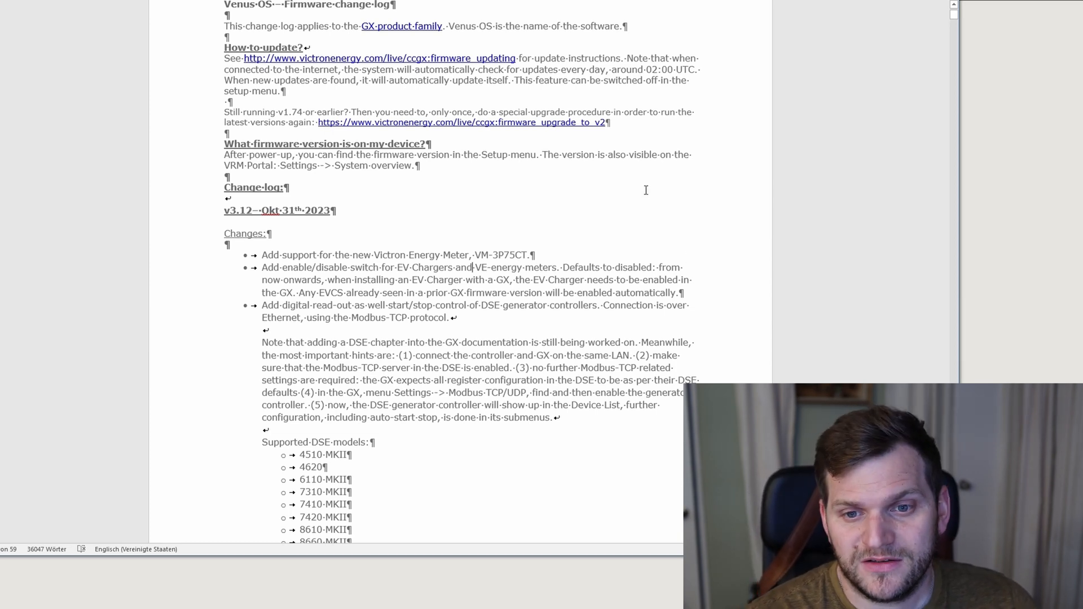
mouse_move(180, 238)
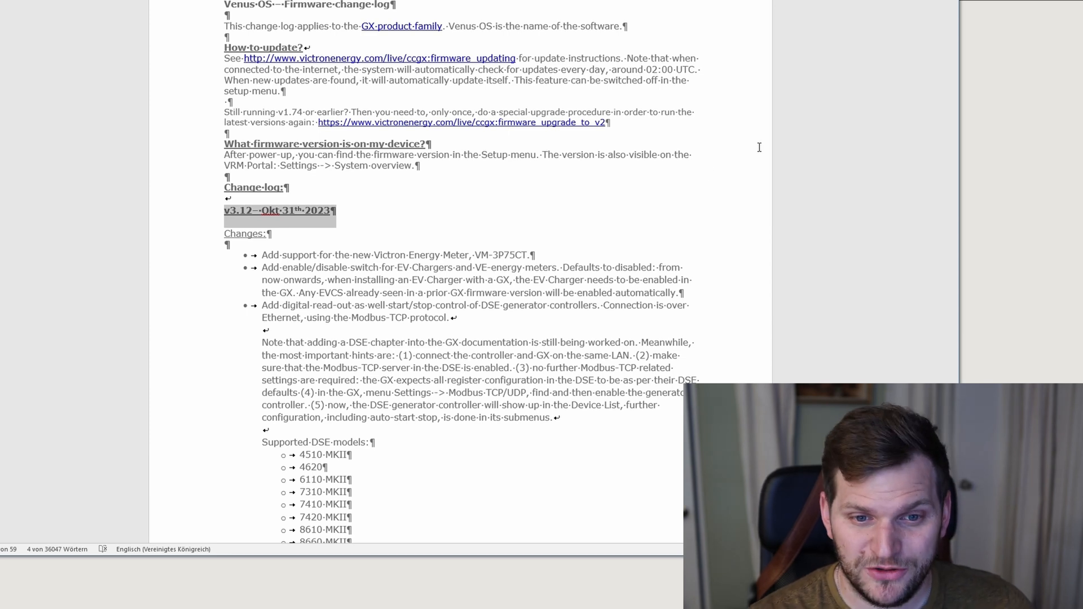
Scroll the release notes and select the v3.12 Changes bullets through the EV Charger switch.
scroll(down, 3)
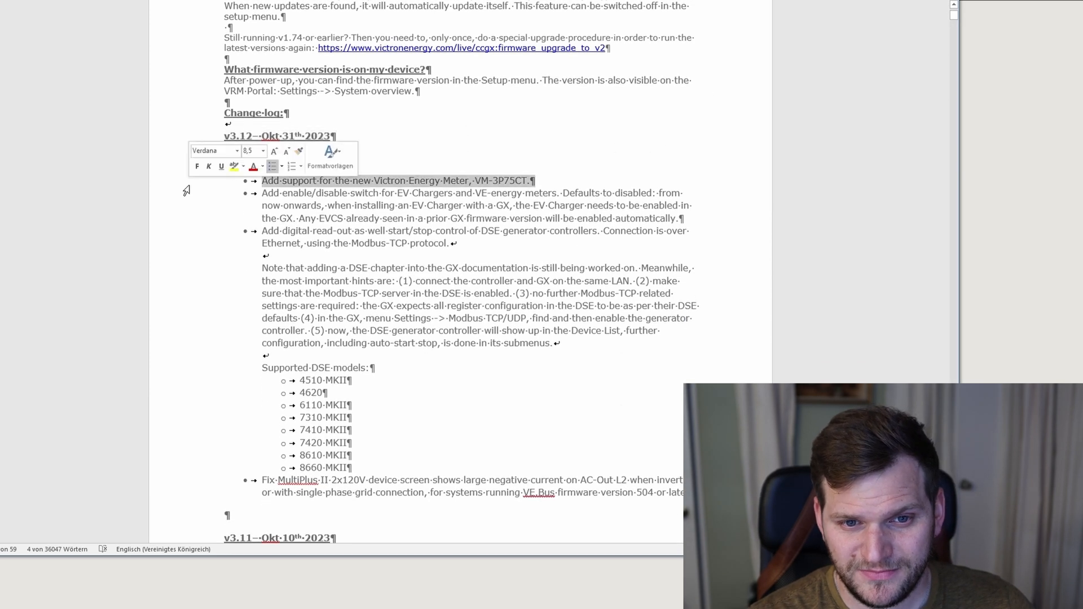
text(Changes:)
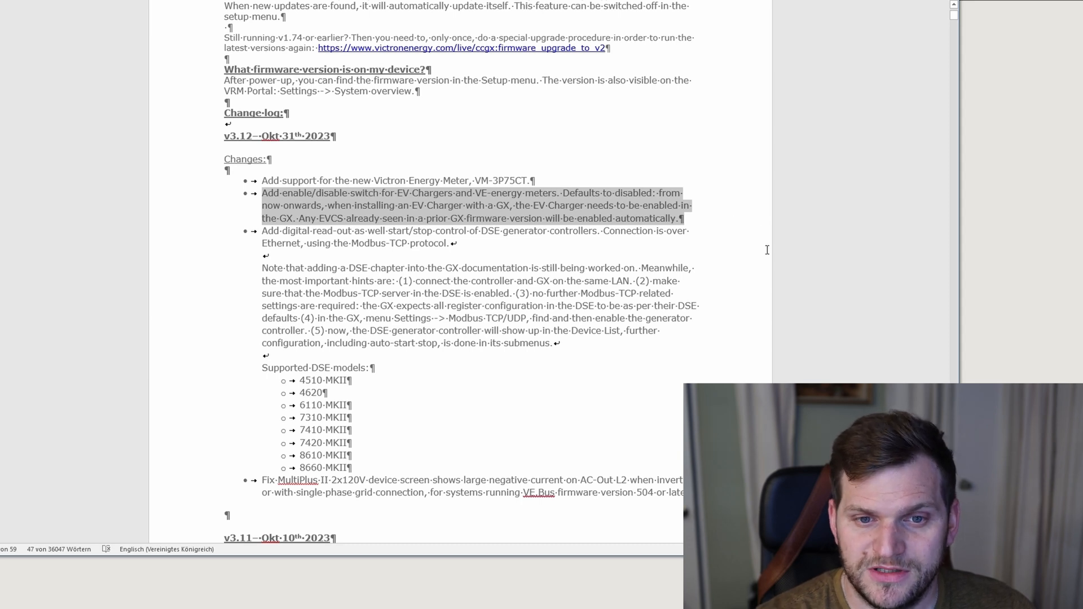
scroll(down, 3)
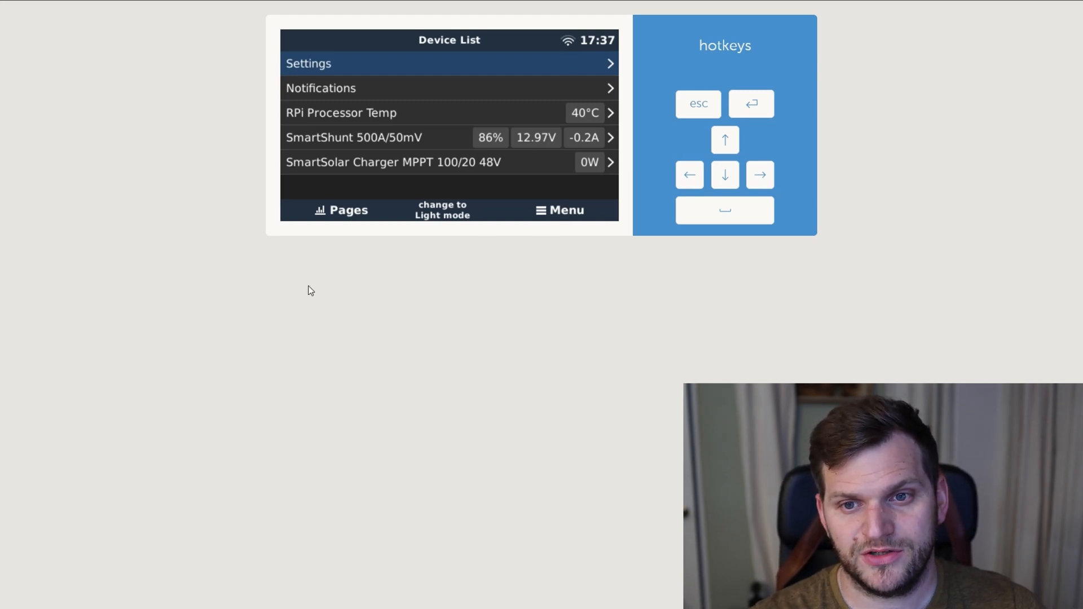
Switch the Remote Console to light mode from the bottom bar.
click(341, 210)
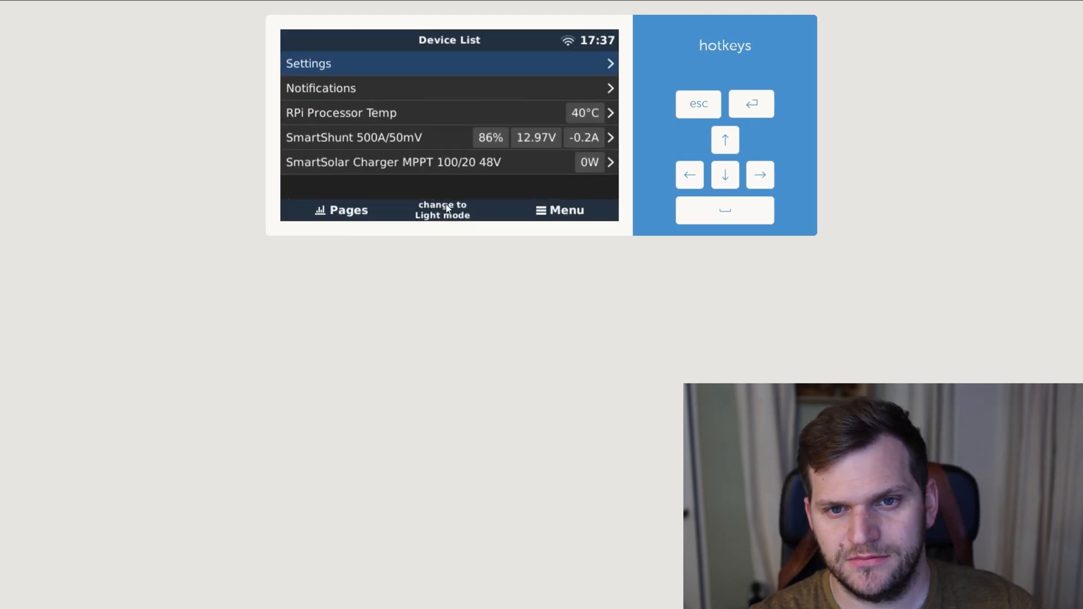
click(441, 209)
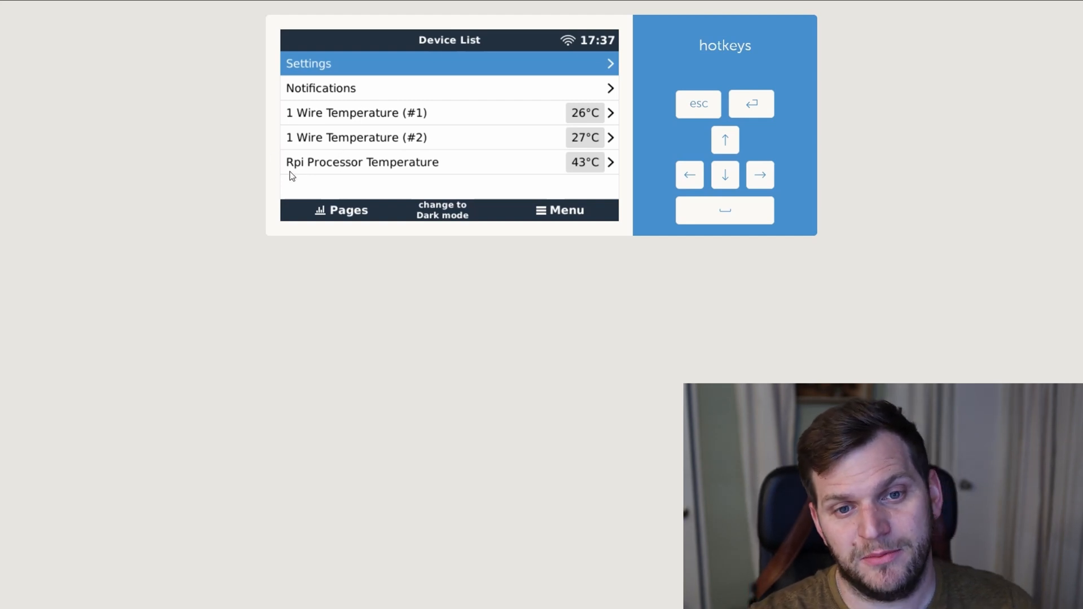
mouse_move(530, 162)
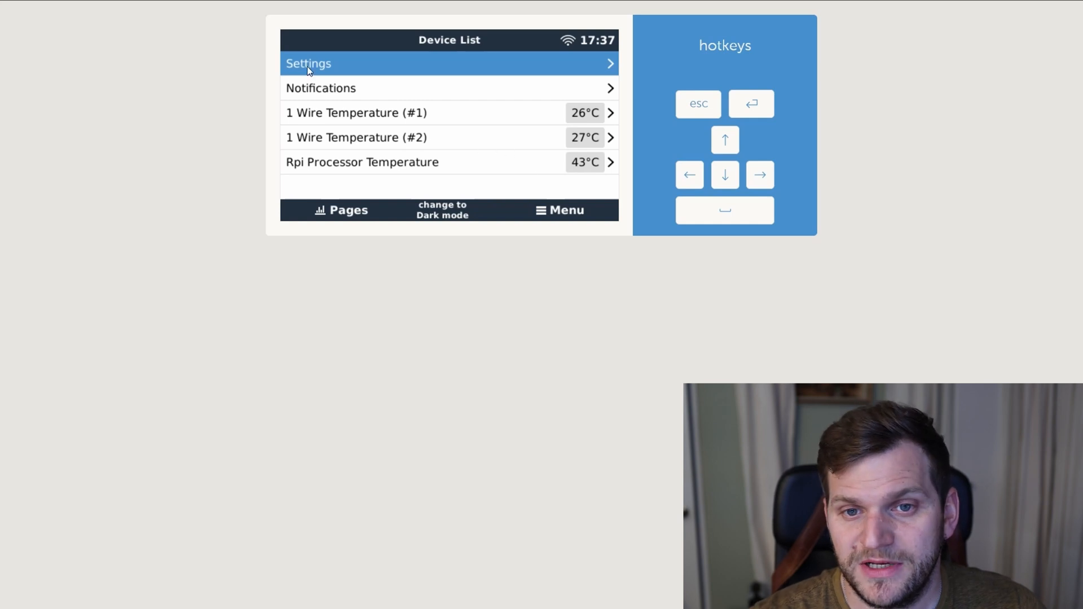
Open Settings > Firmware > Online updates and launch the v3.12 update over v3.11.
click(308, 63)
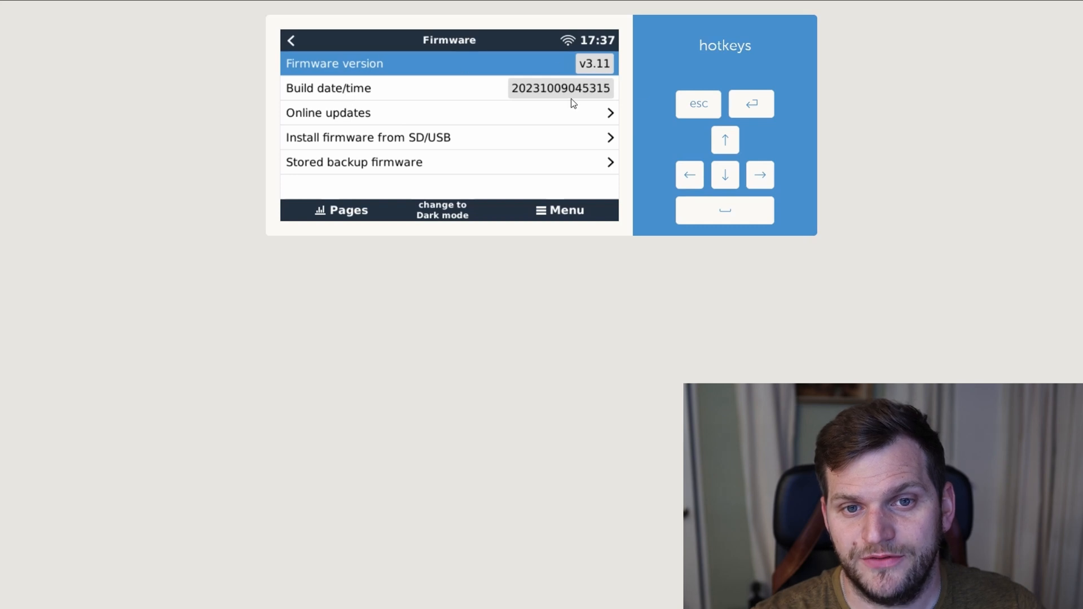
mouse_move(563, 72)
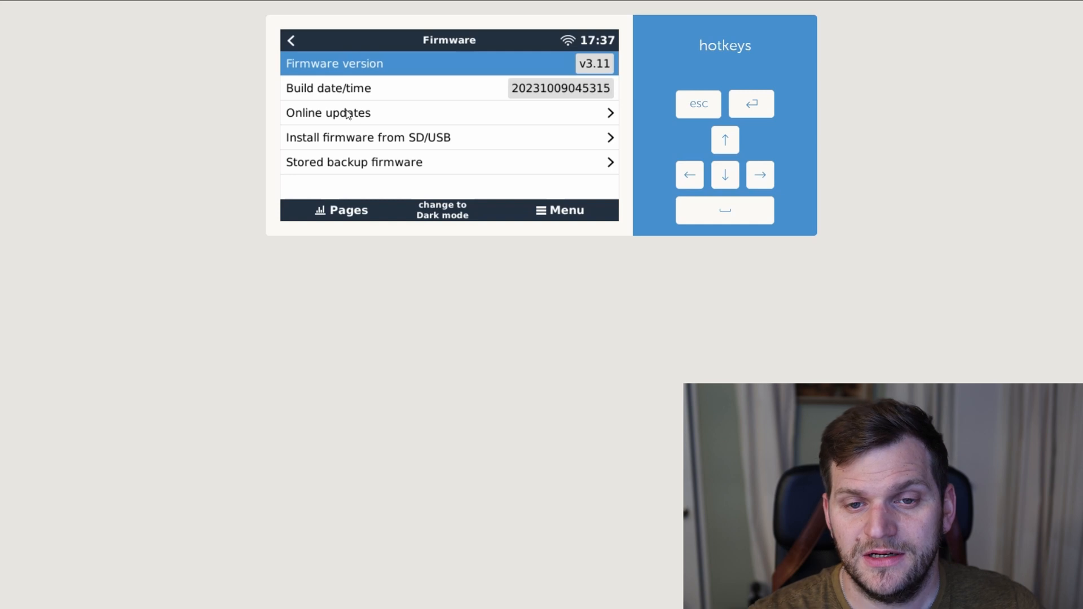
click(328, 112)
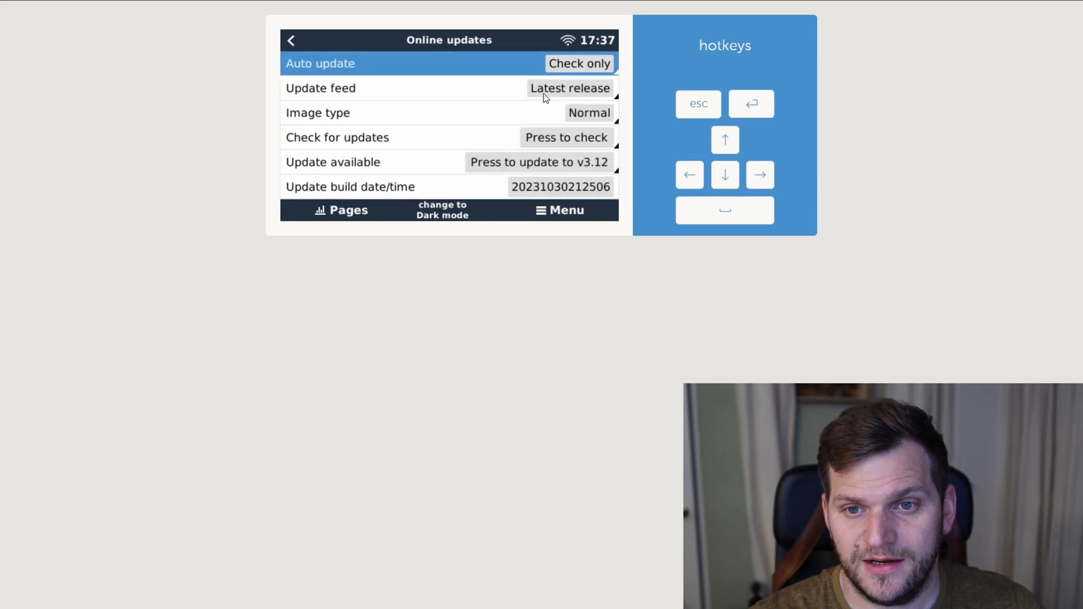
mouse_move(568, 95)
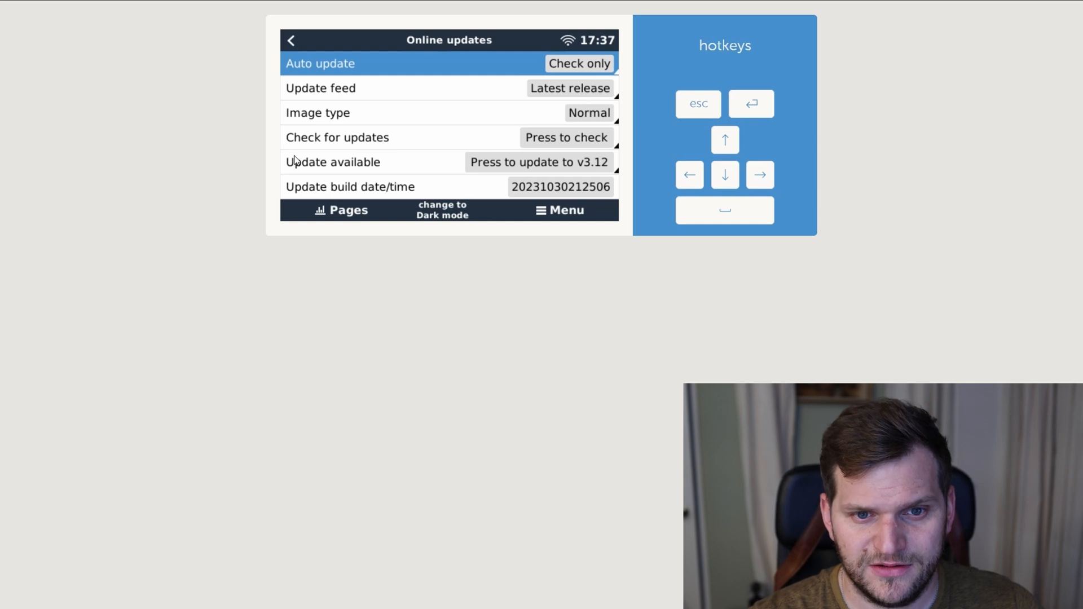
mouse_move(407, 175)
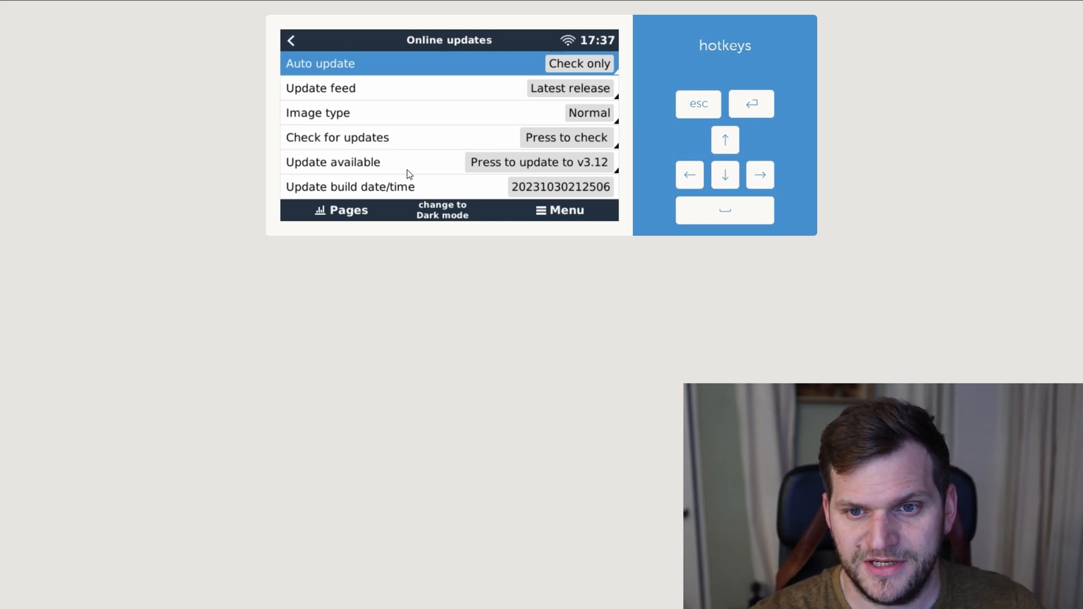
click(566, 136)
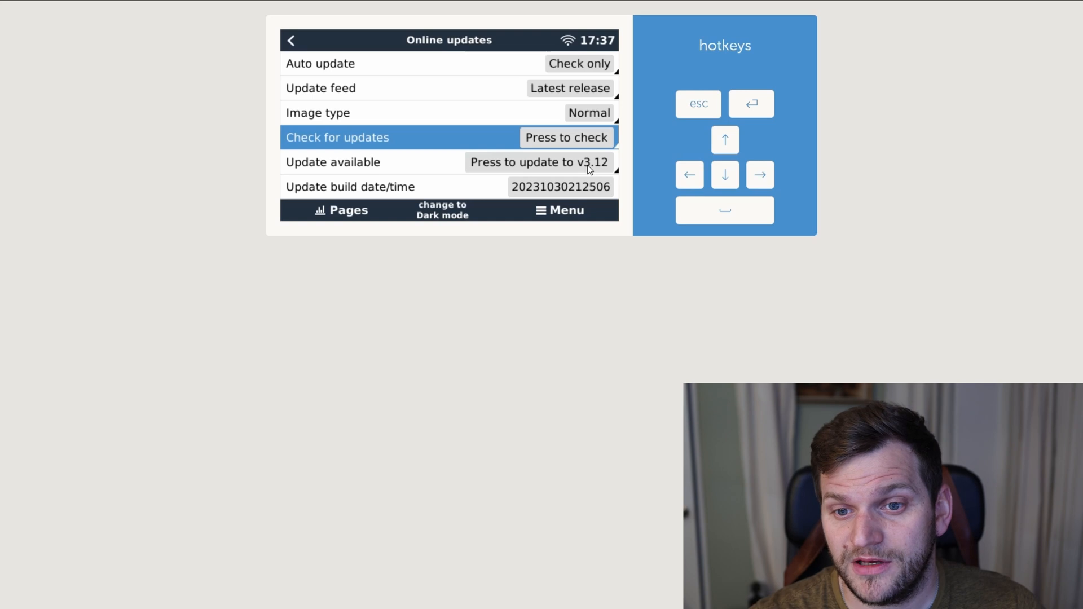
click(538, 162)
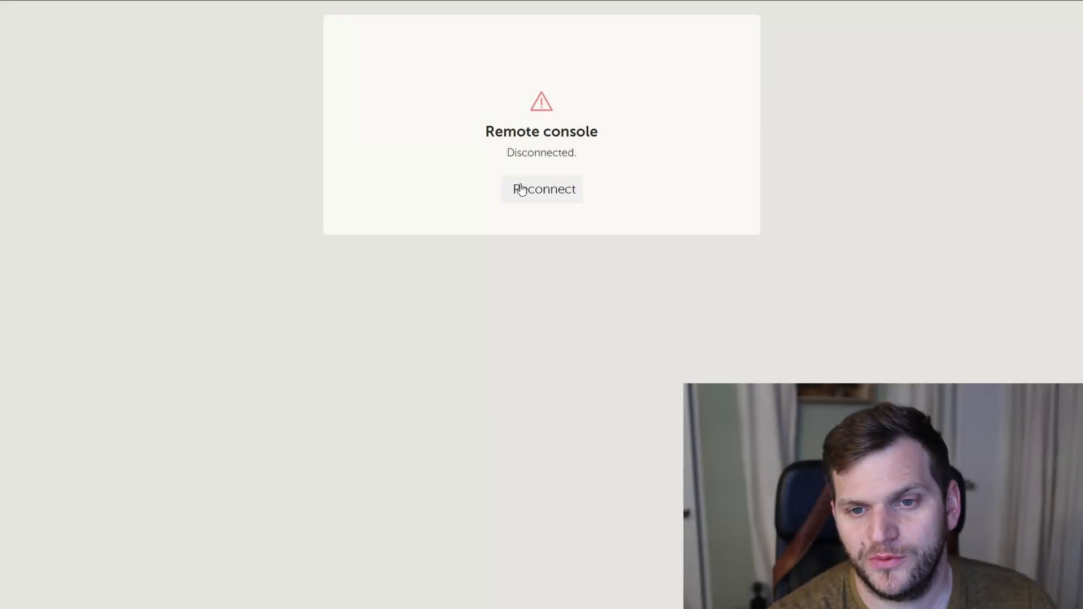
Click Reconnect twice during the update; both attempts fail to connect.
click(541, 190)
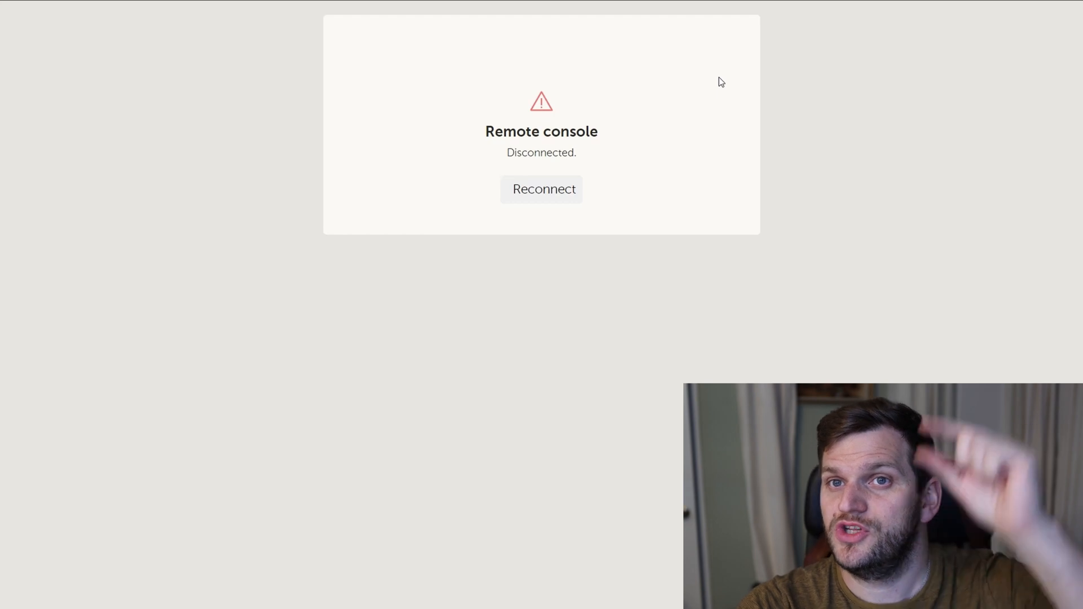
mouse_move(696, 88)
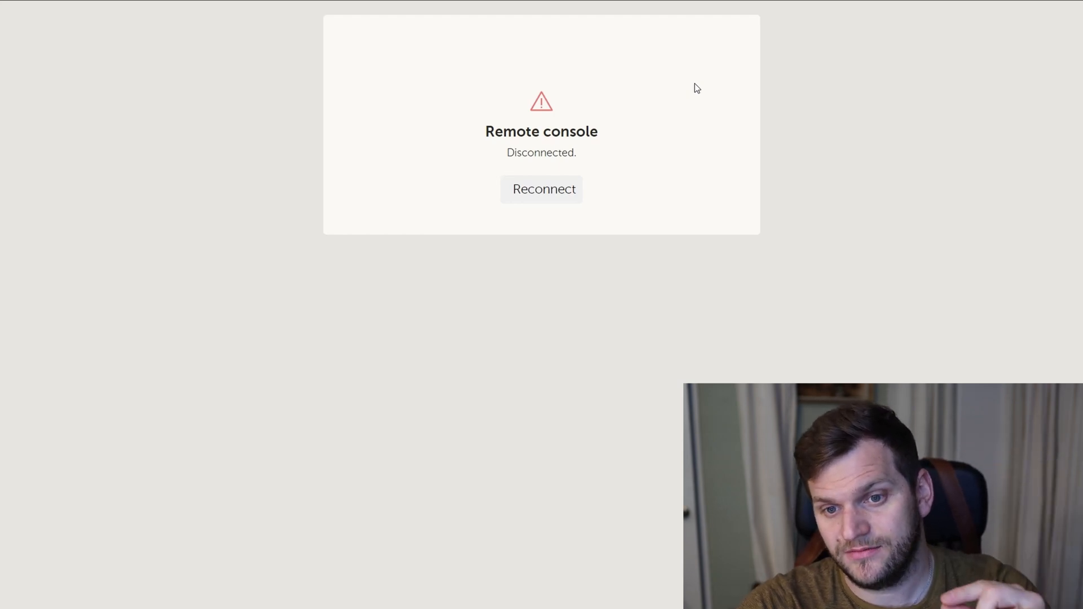
mouse_move(675, 65)
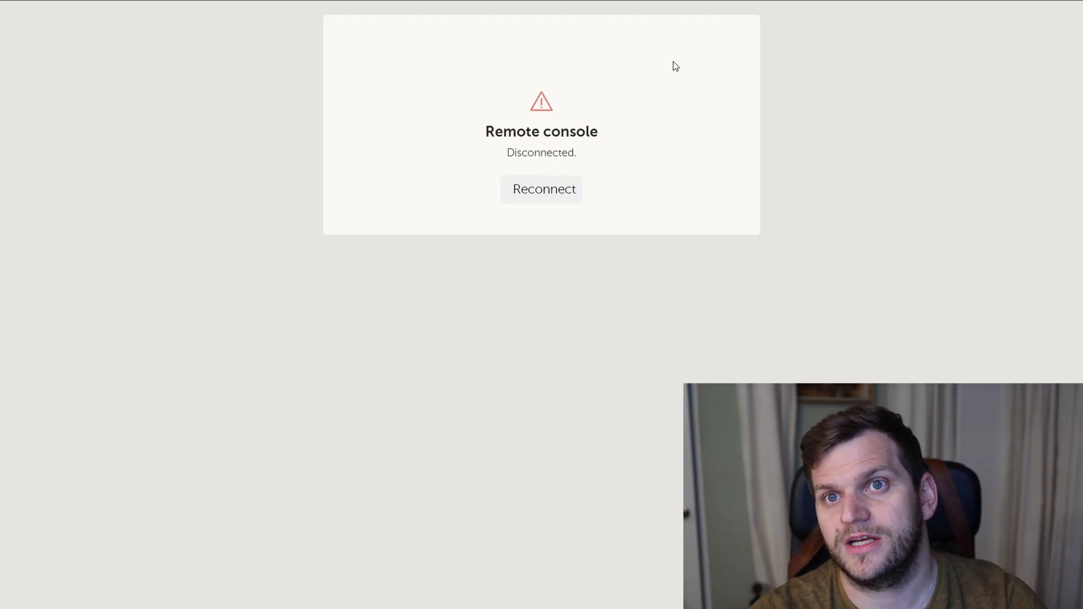
click(541, 189)
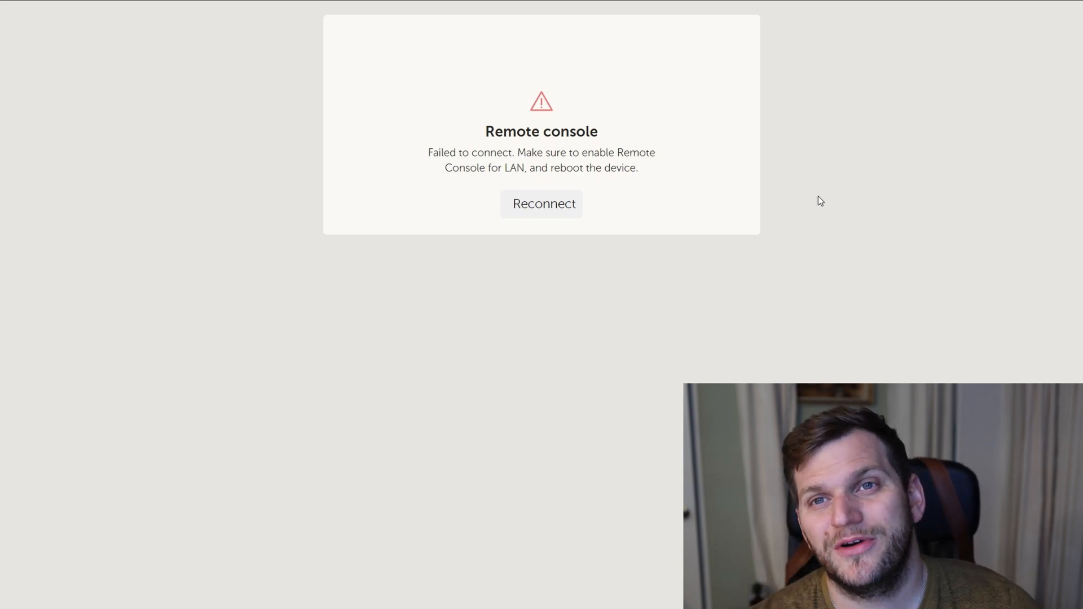
mouse_move(501, 226)
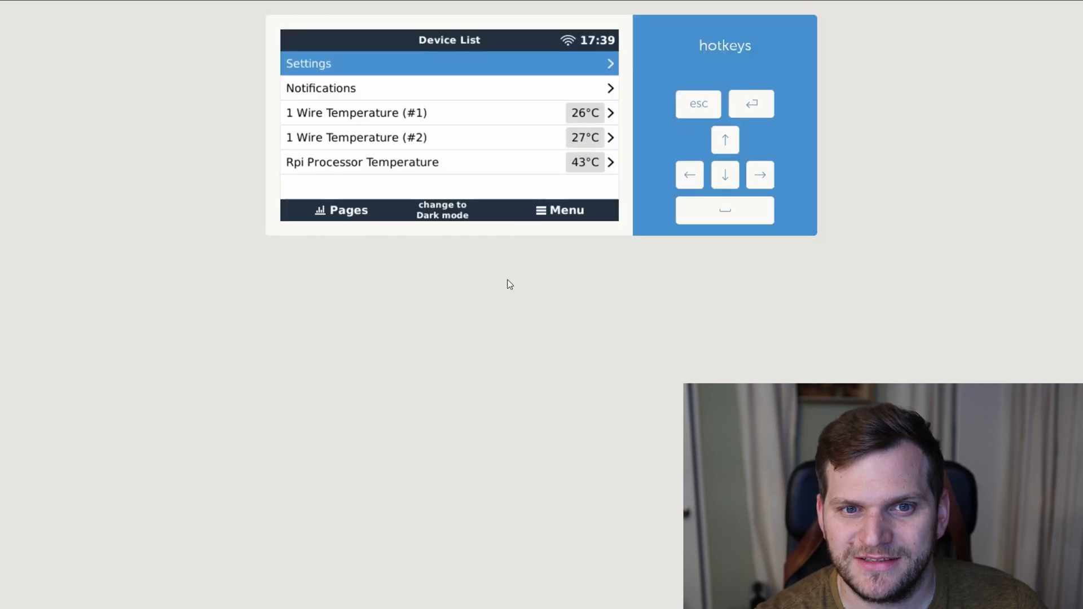
mouse_move(187, 271)
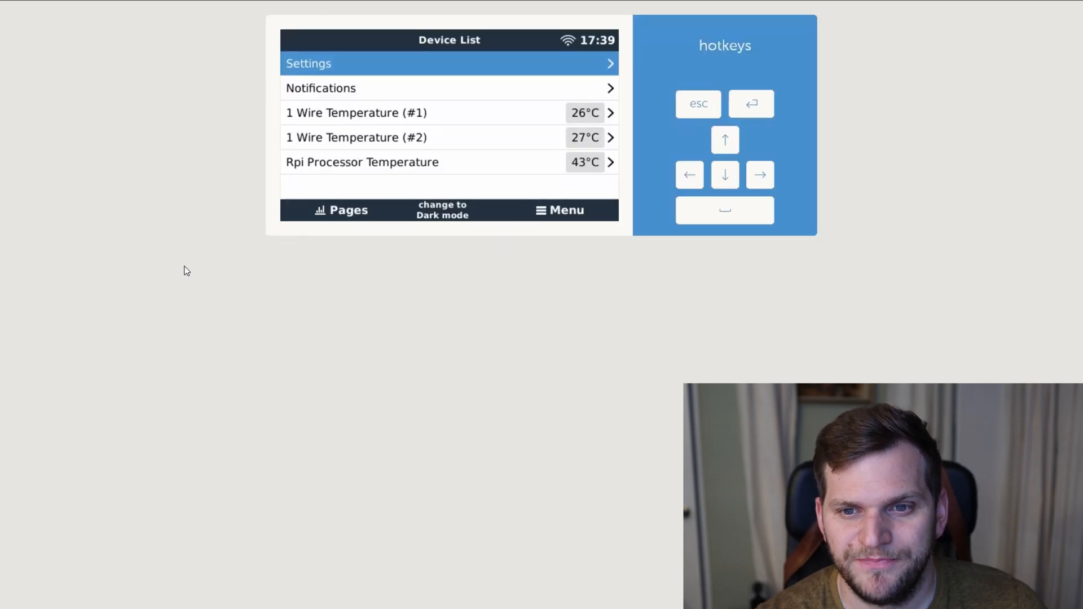
mouse_move(338, 187)
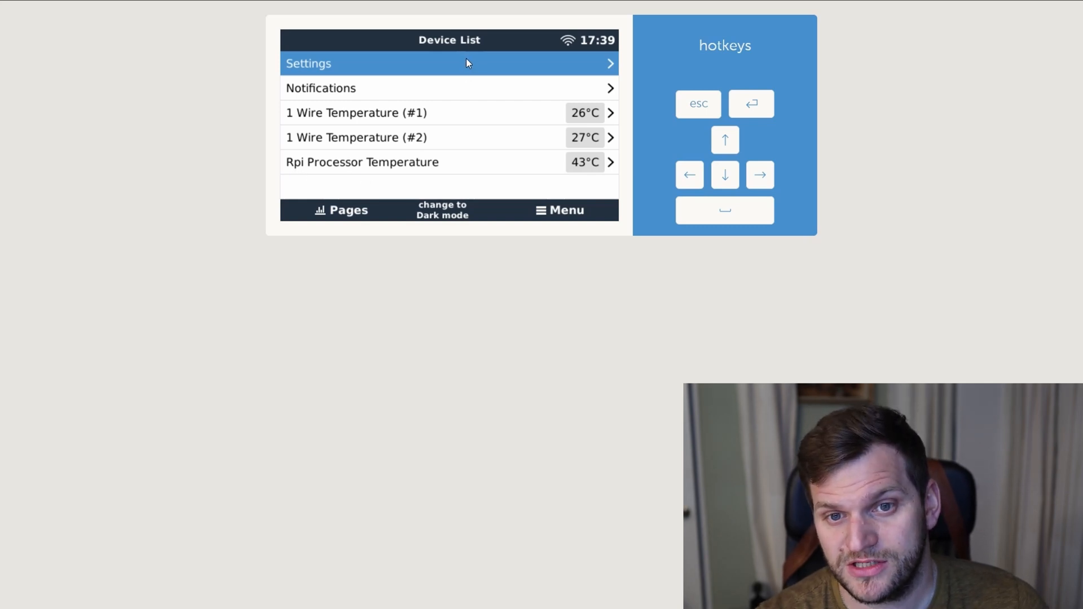
Open Settings from the reappeared Device List and enter Firmware.
click(449, 62)
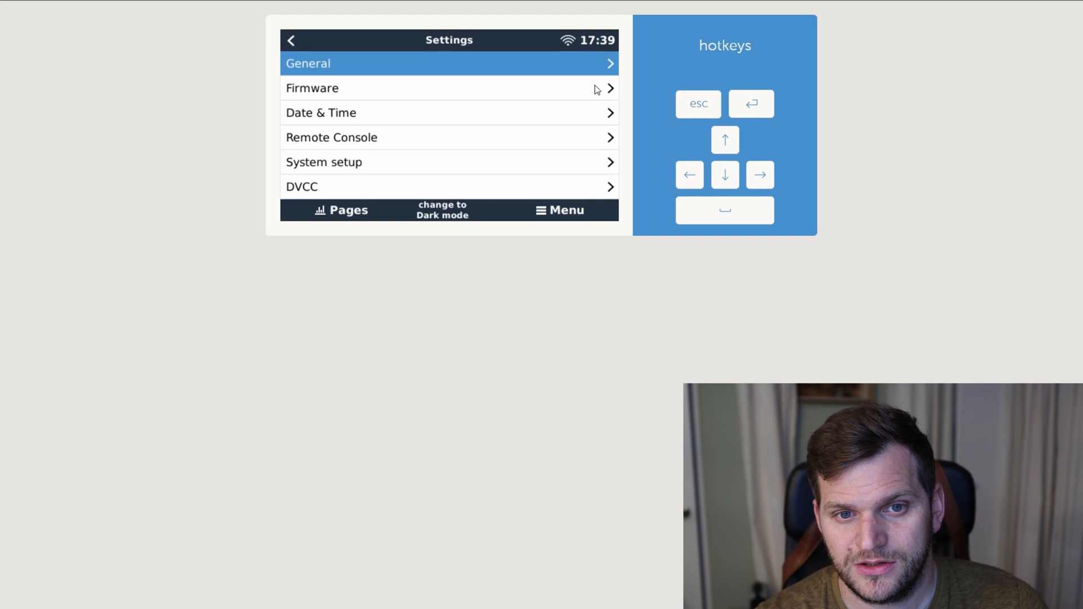
click(312, 88)
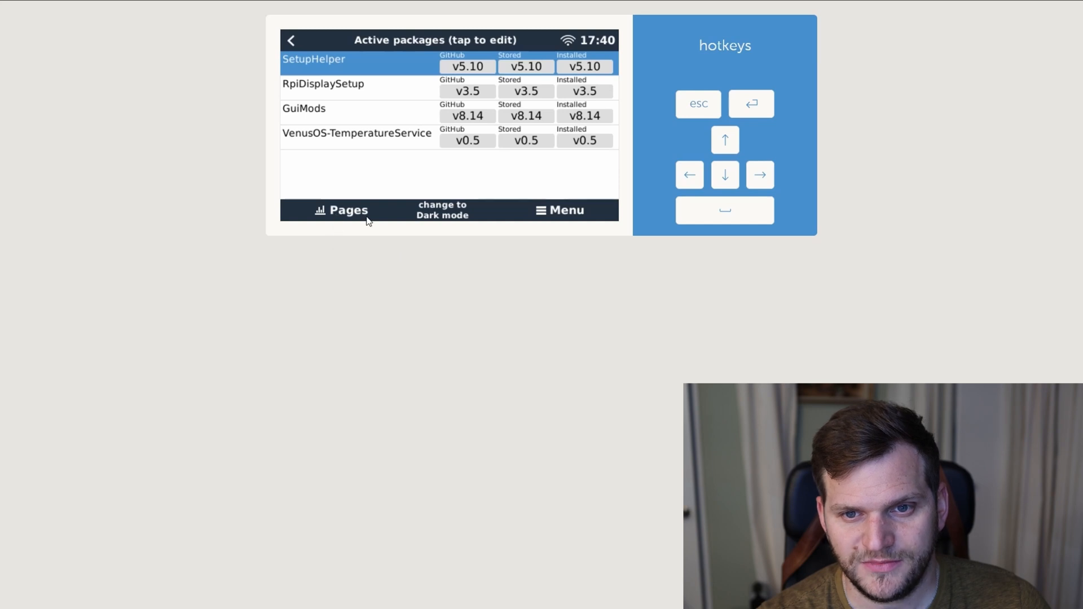
mouse_move(318, 122)
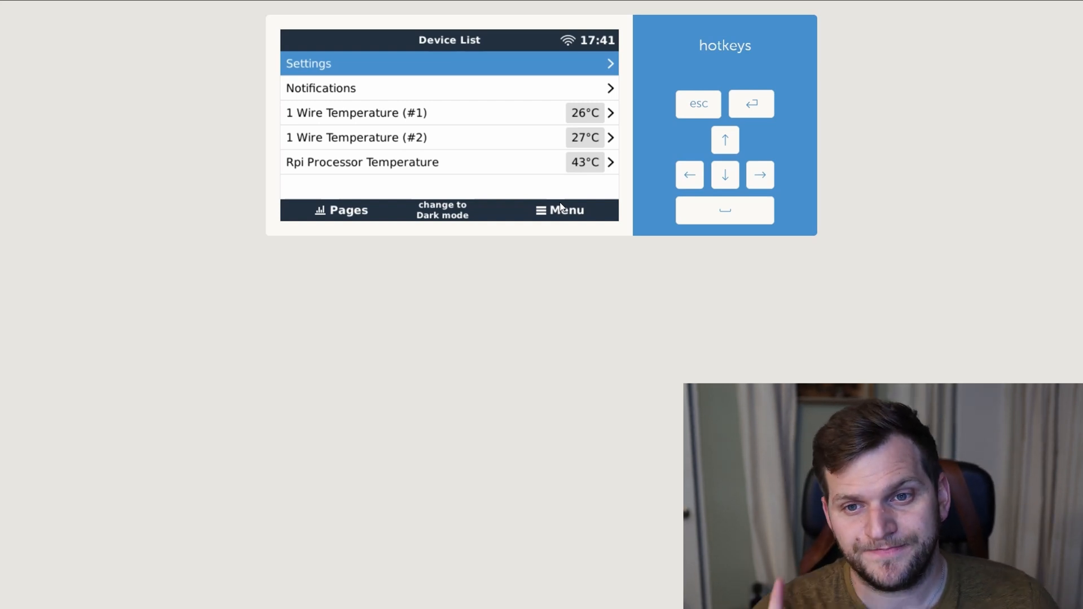
mouse_move(349, 19)
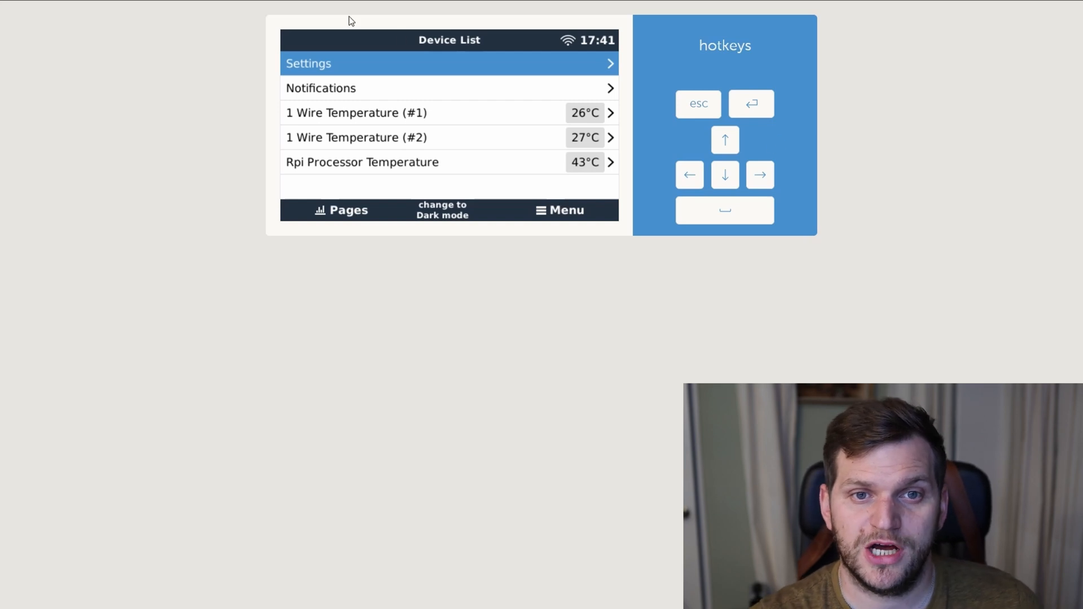
click(441, 210)
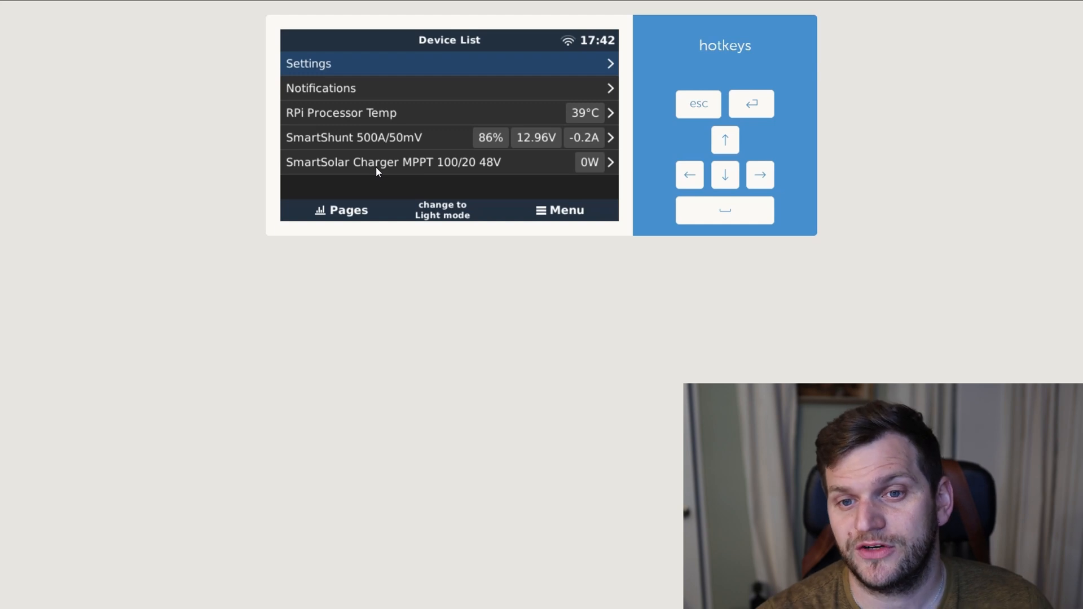
mouse_move(311, 73)
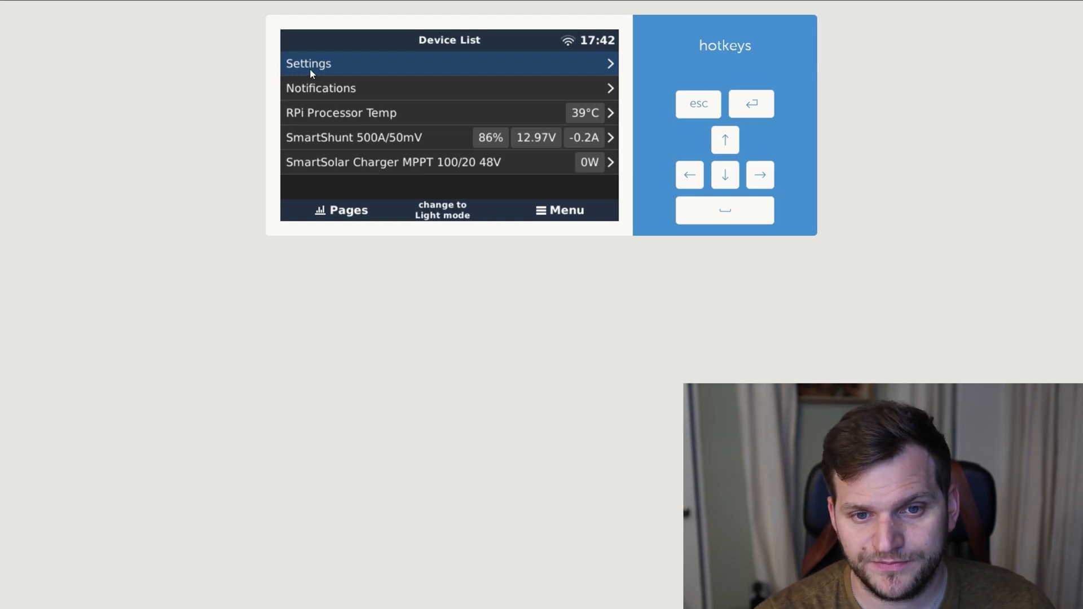
mouse_move(503, 228)
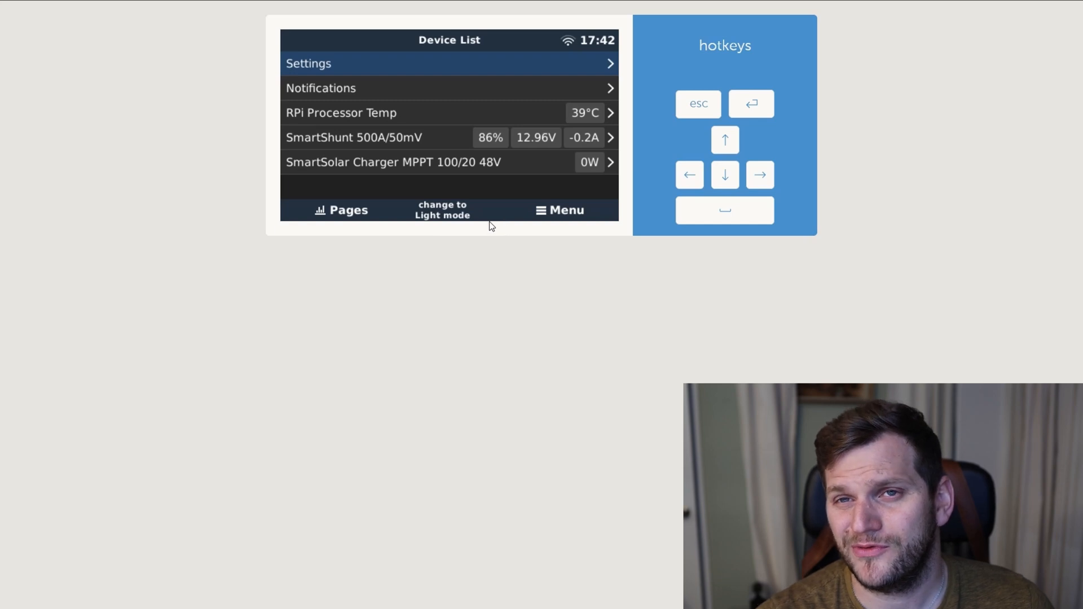
mouse_move(434, 67)
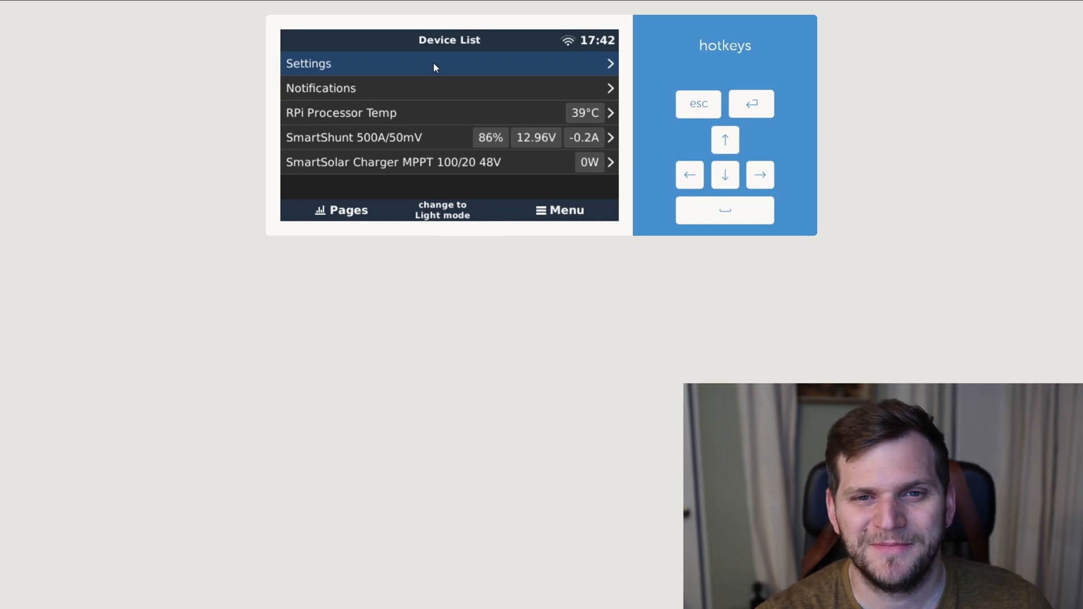
mouse_move(376, 65)
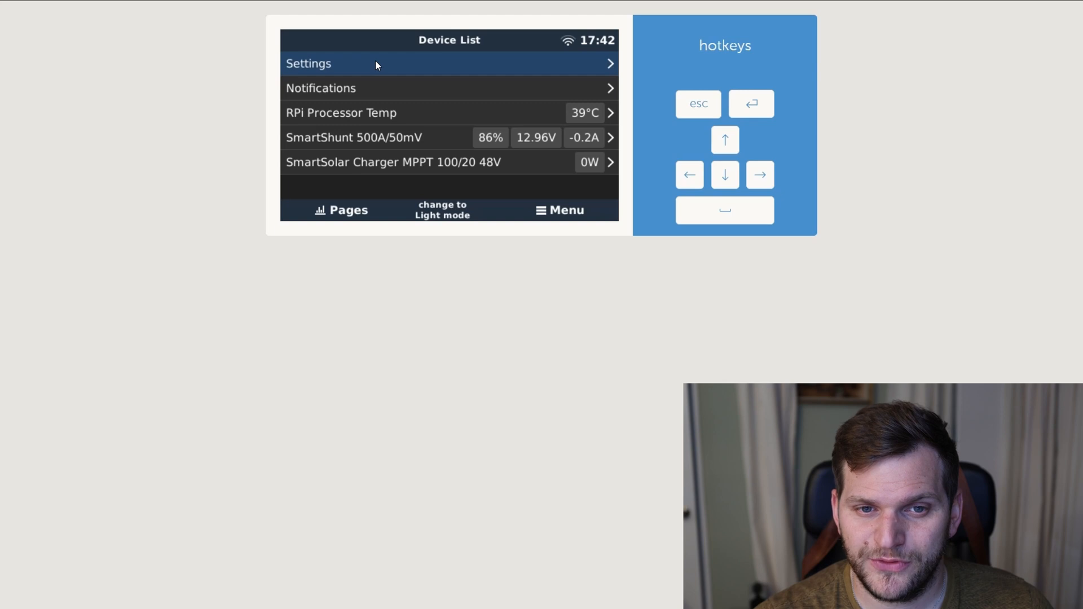
Open Settings and the online update options, then step back out.
click(308, 63)
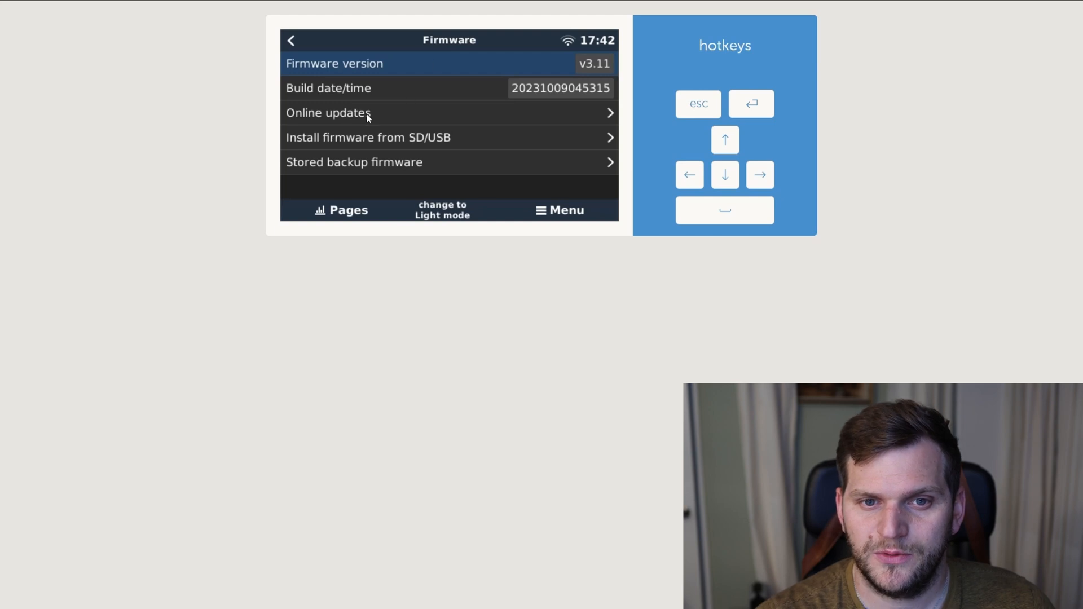
click(329, 113)
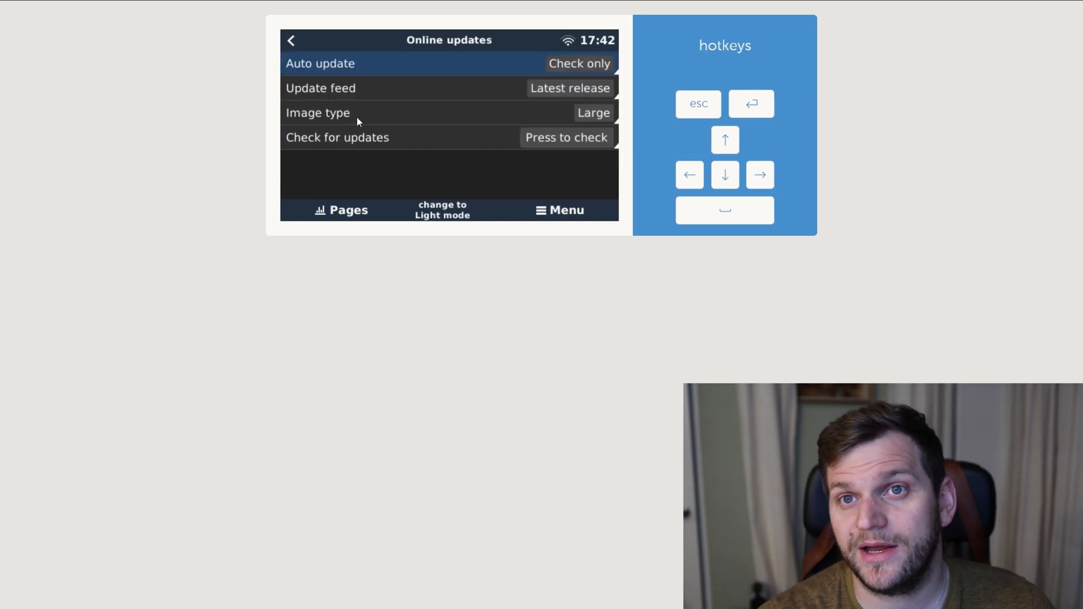
mouse_move(600, 119)
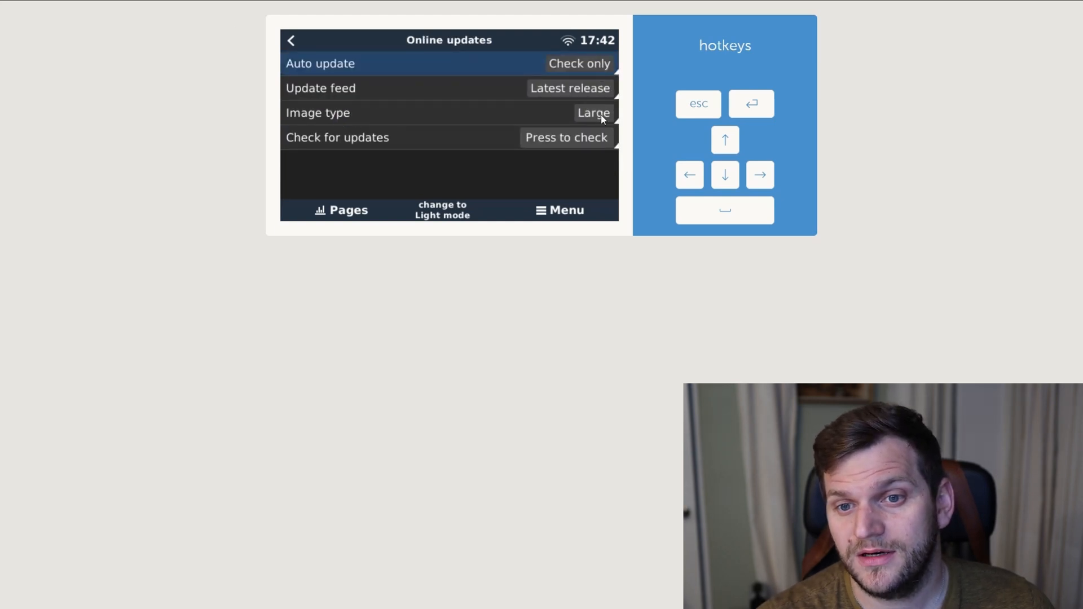
click(291, 39)
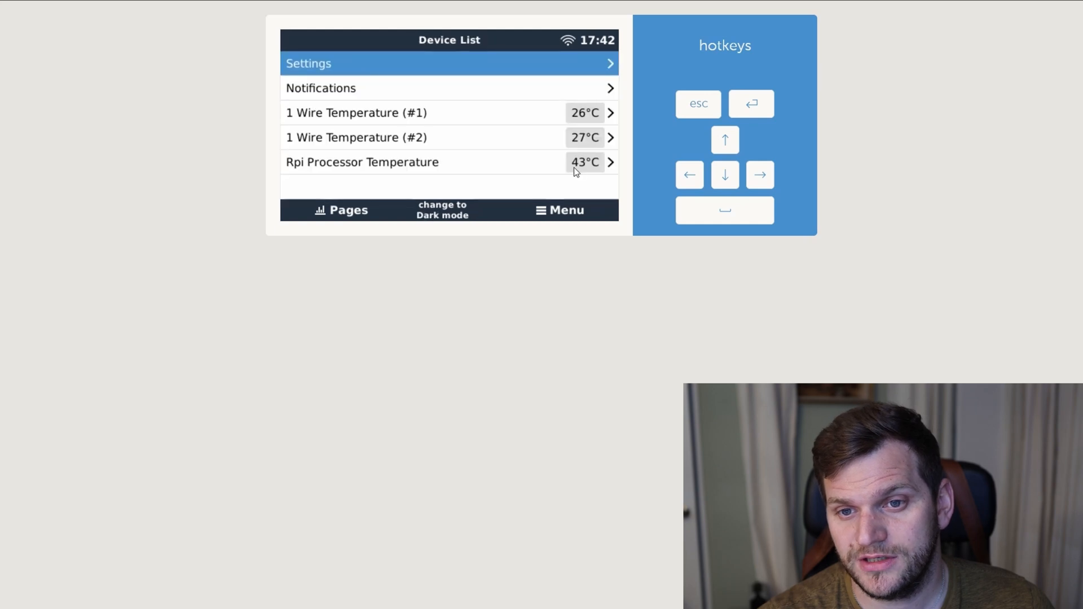
Reopen Settings > Firmware and check online, which offers v3.12 over v3.11.
click(308, 63)
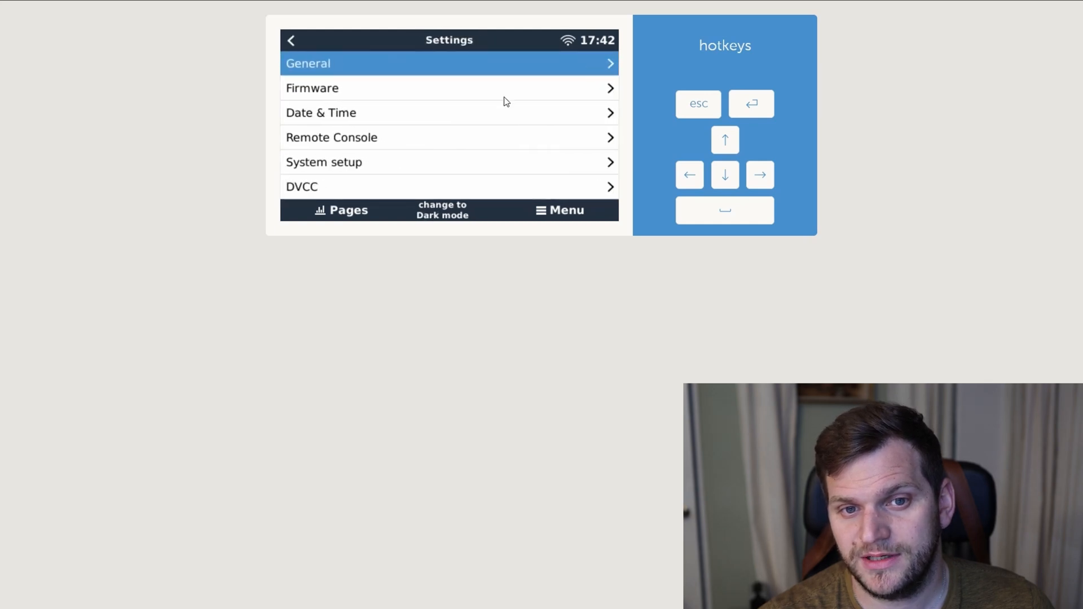
click(449, 88)
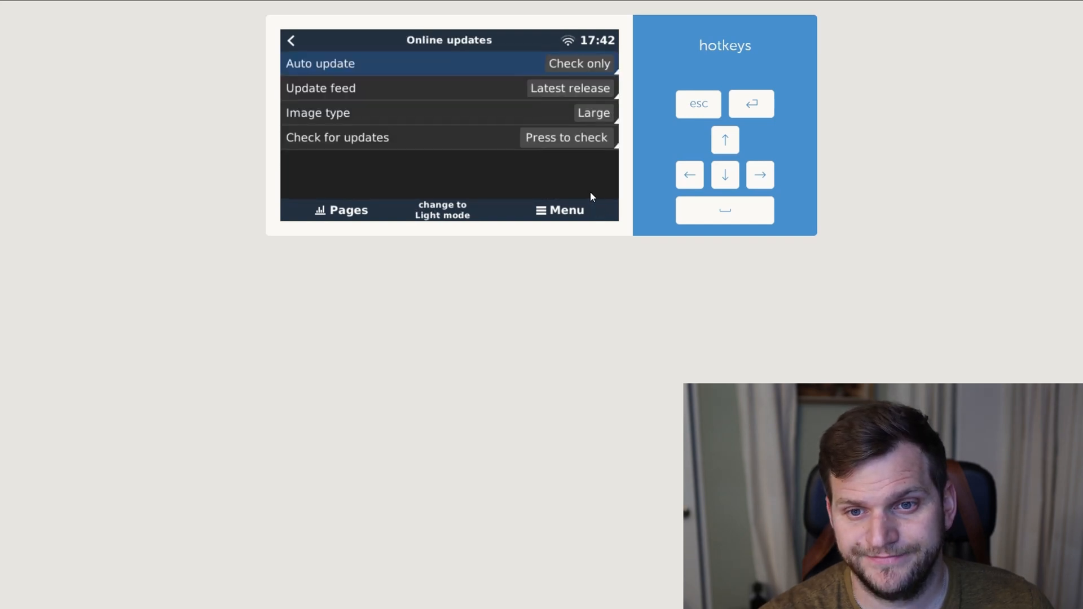
click(566, 137)
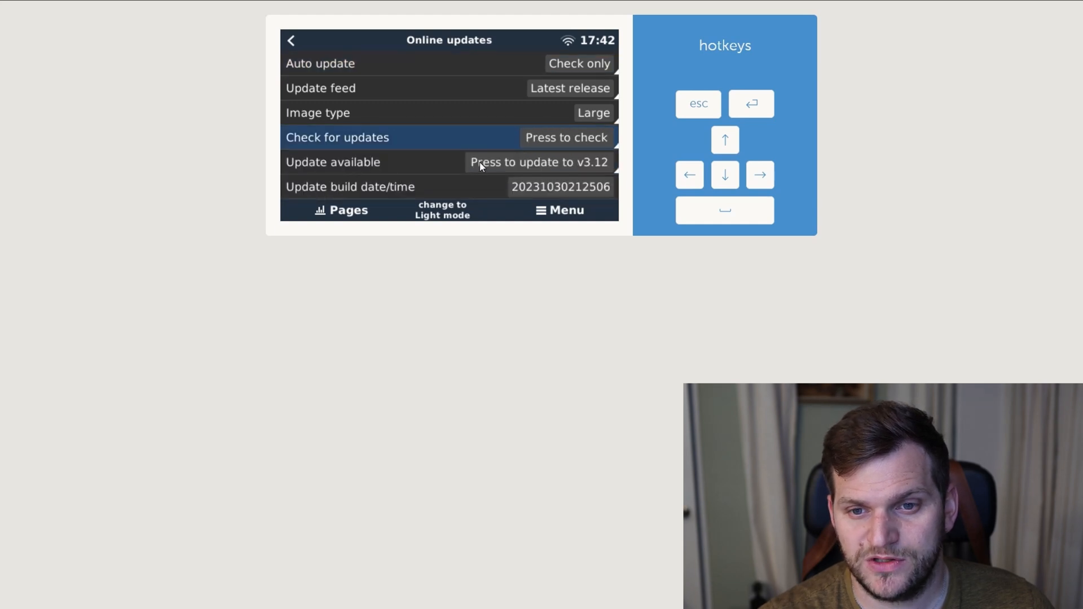
mouse_move(584, 174)
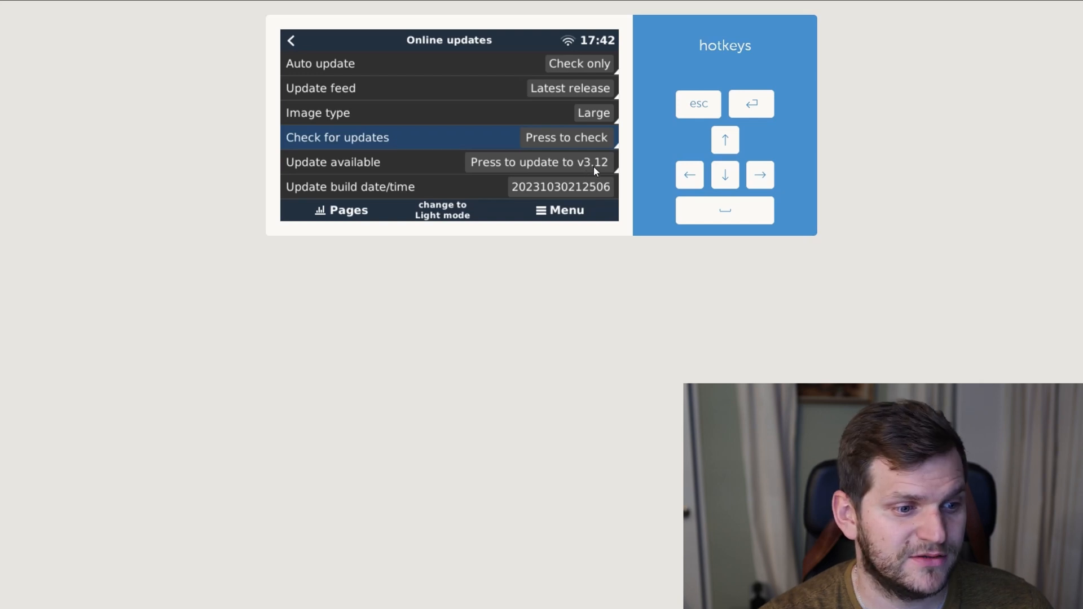
Install v3.12, then reconnect to the device list showing propane tank and SmartShunt readings.
click(538, 162)
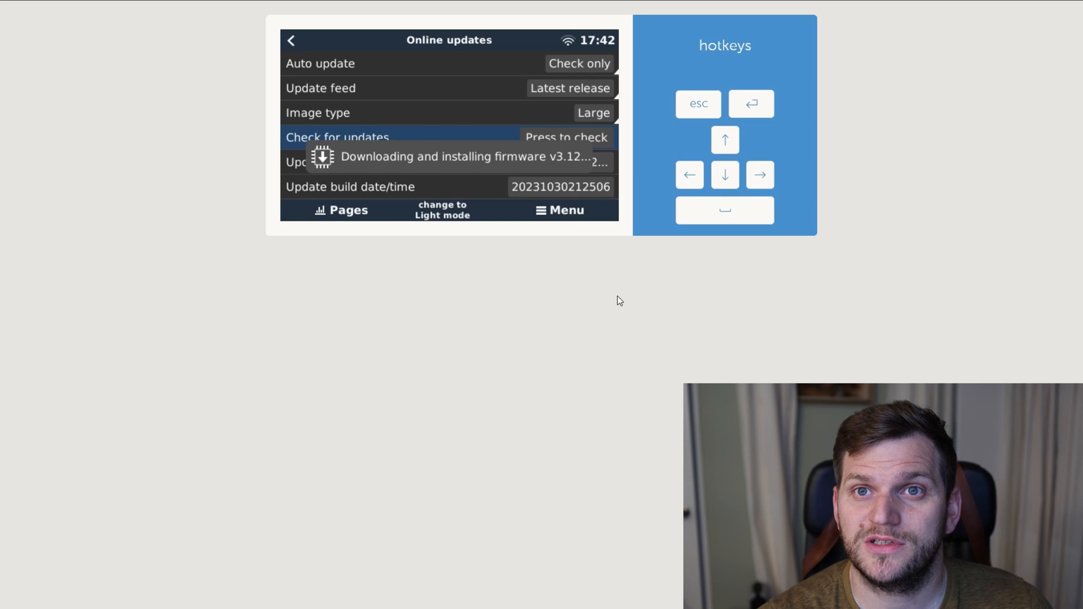
mouse_move(536, 379)
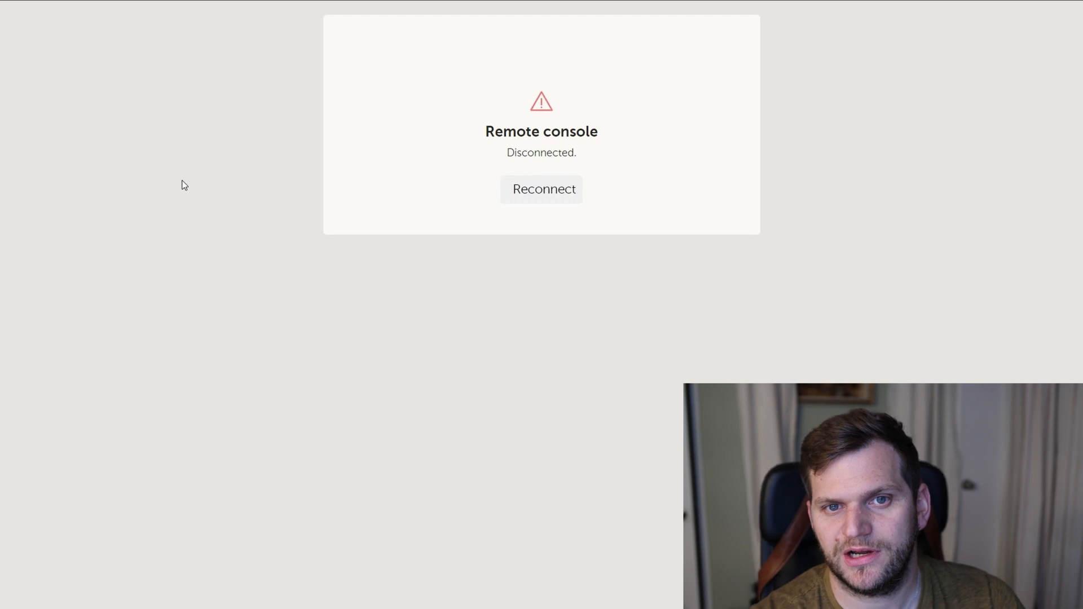
click(541, 190)
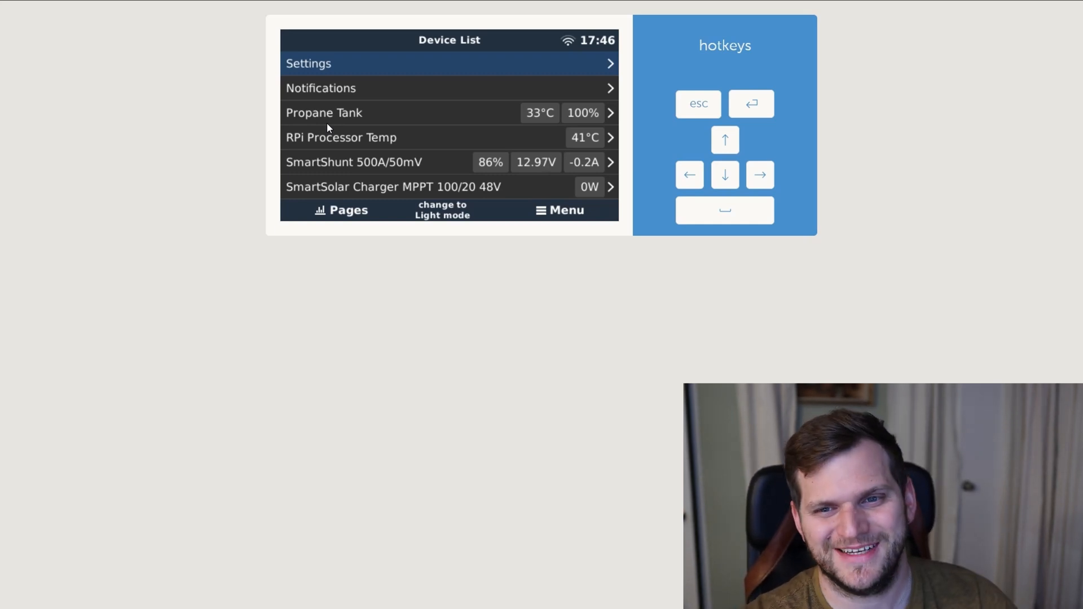
click(724, 175)
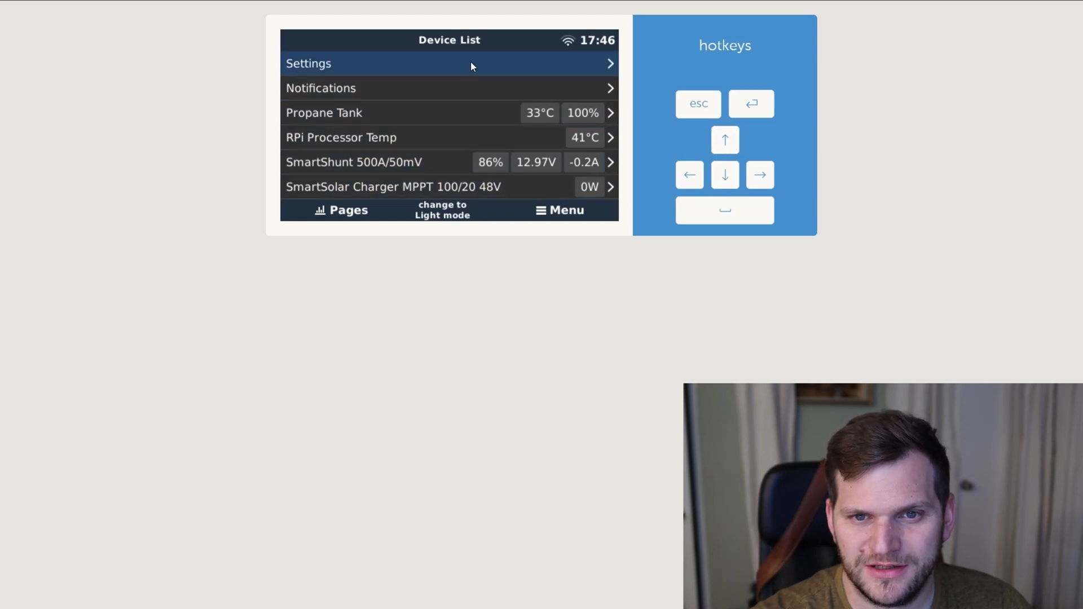
click(308, 63)
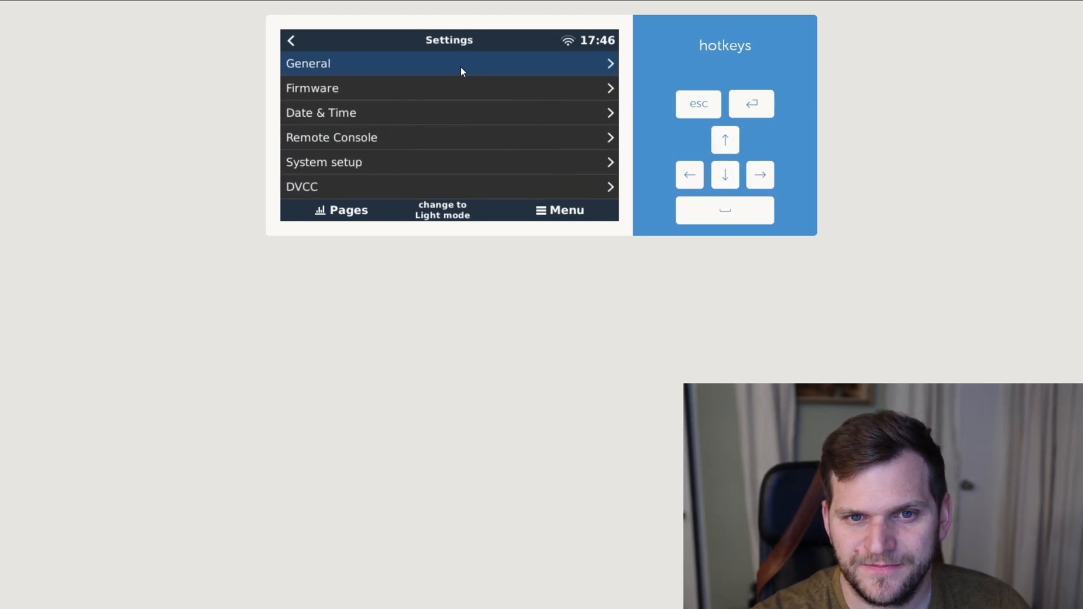
click(312, 88)
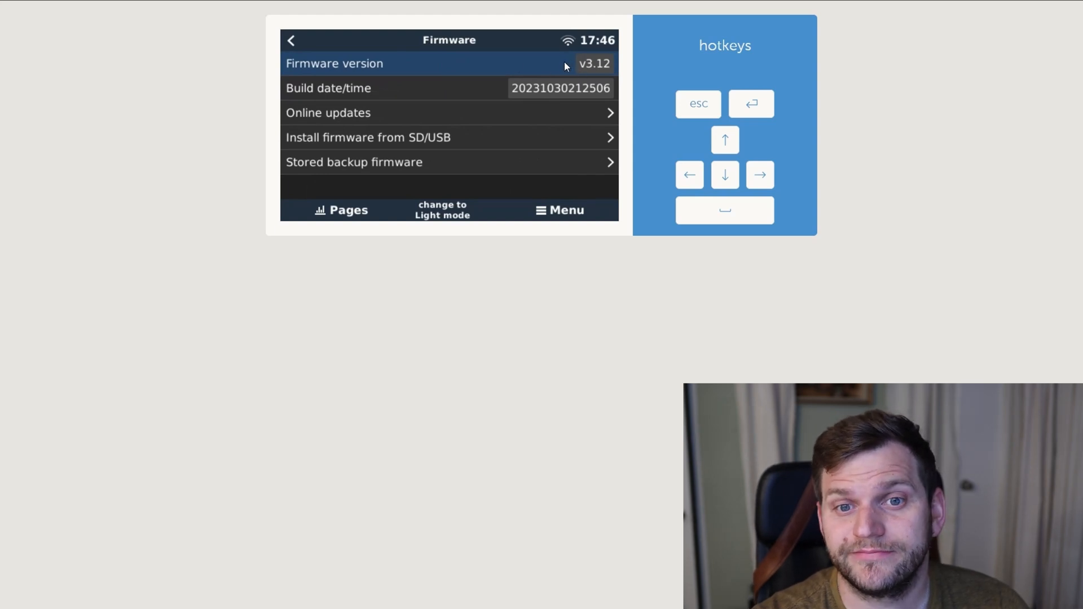
click(291, 40)
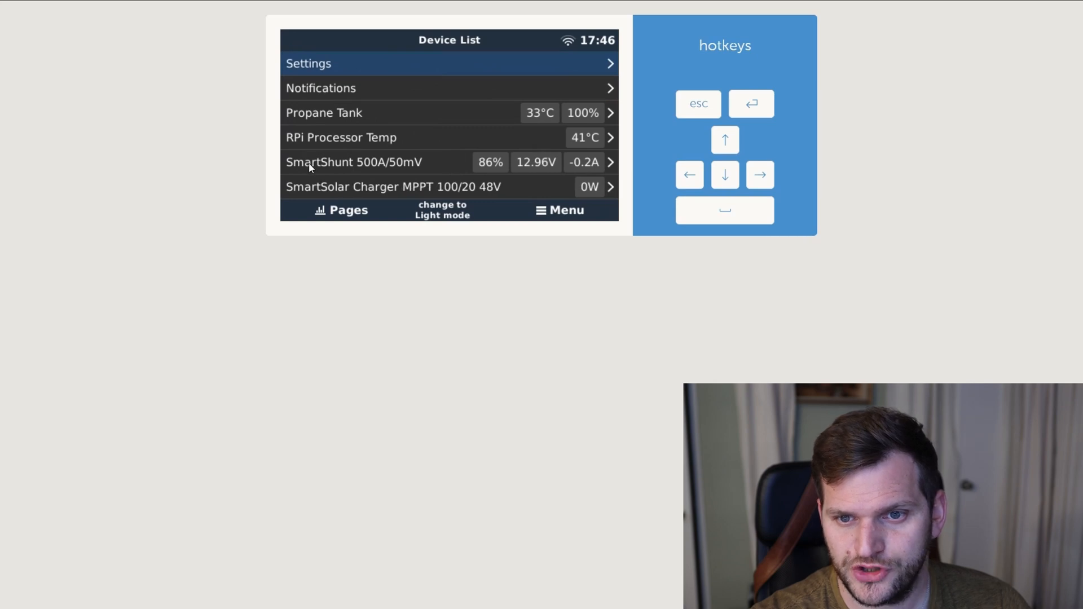
click(354, 162)
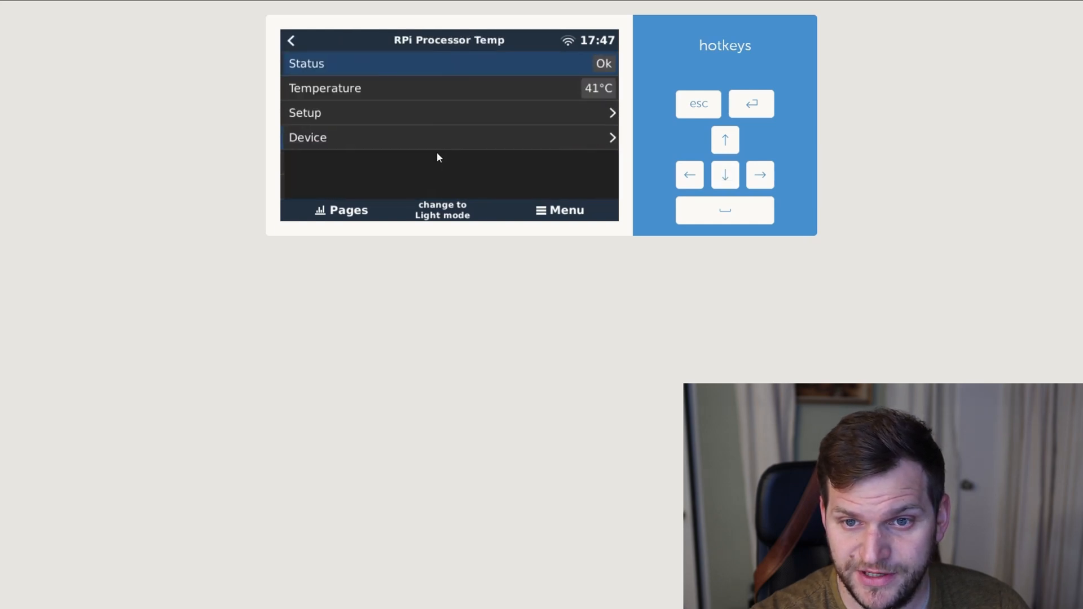
click(291, 40)
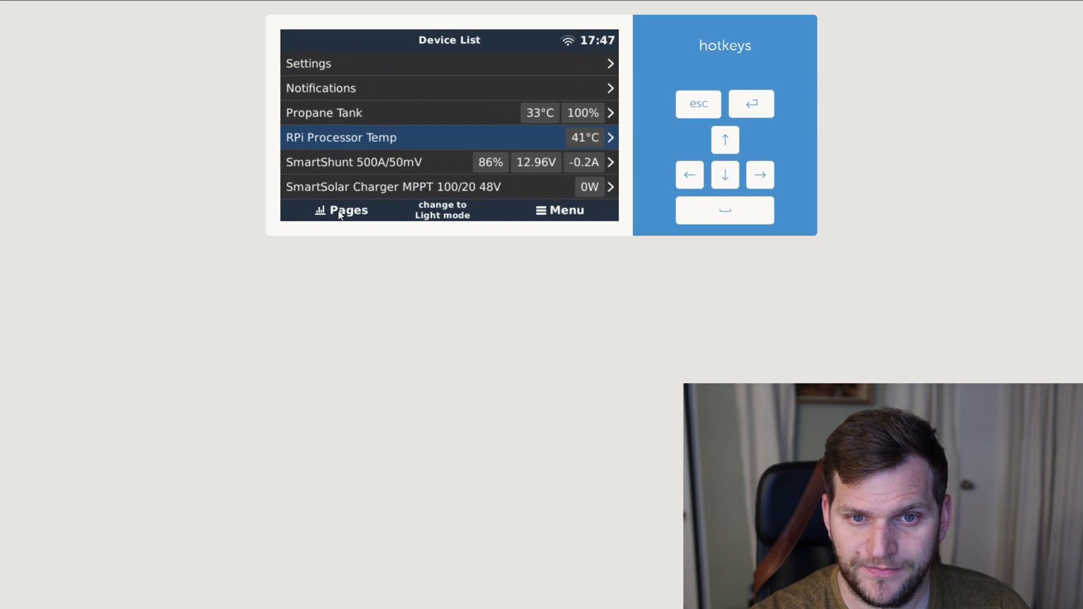
click(341, 209)
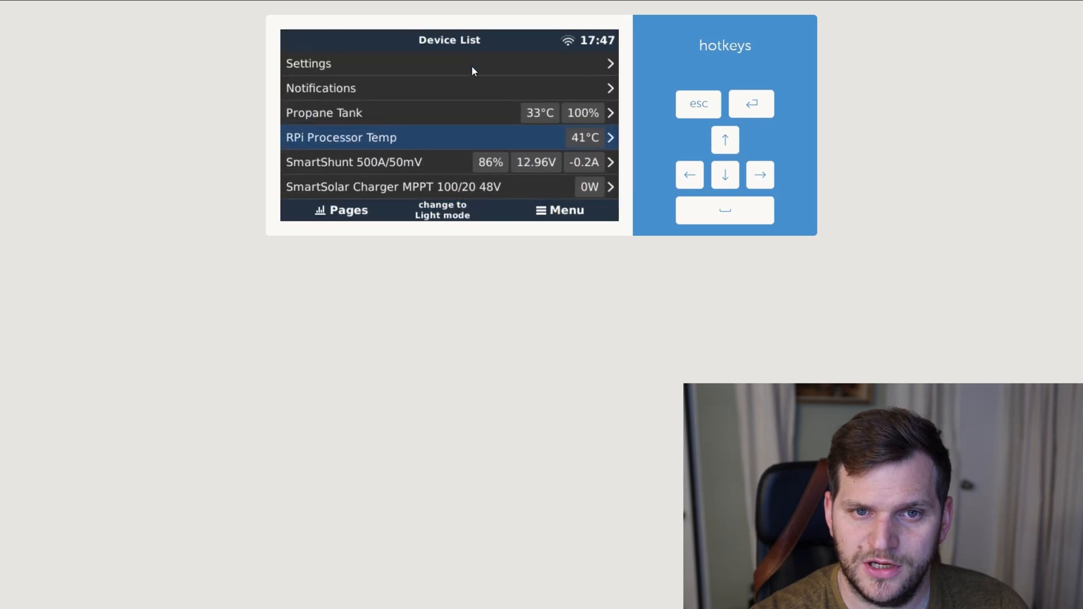
Open Settings > Package manager and step through the active SetupHelper packages list.
click(308, 62)
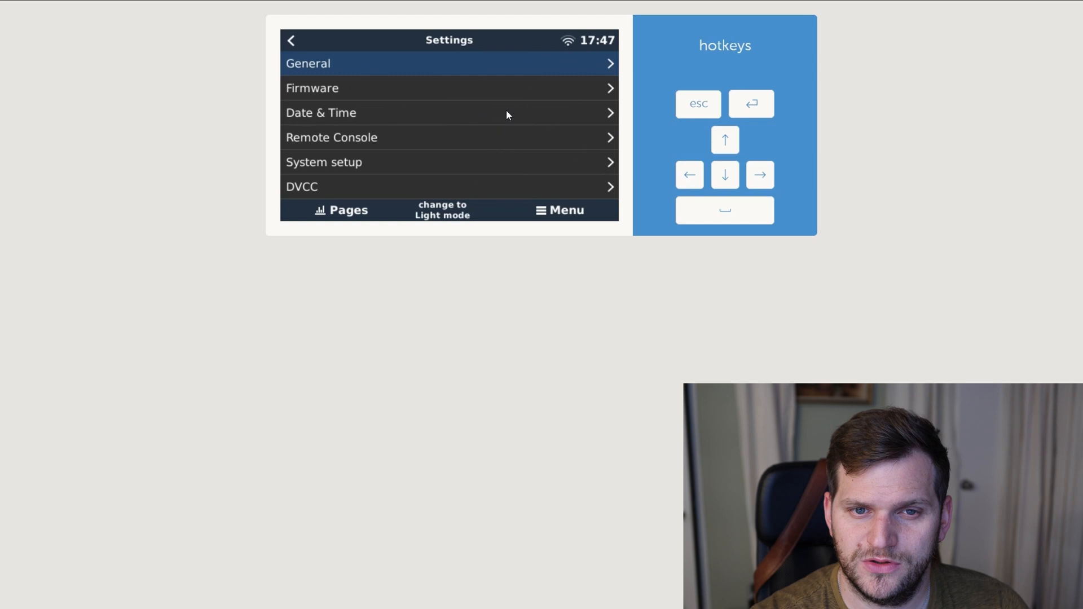
click(724, 174)
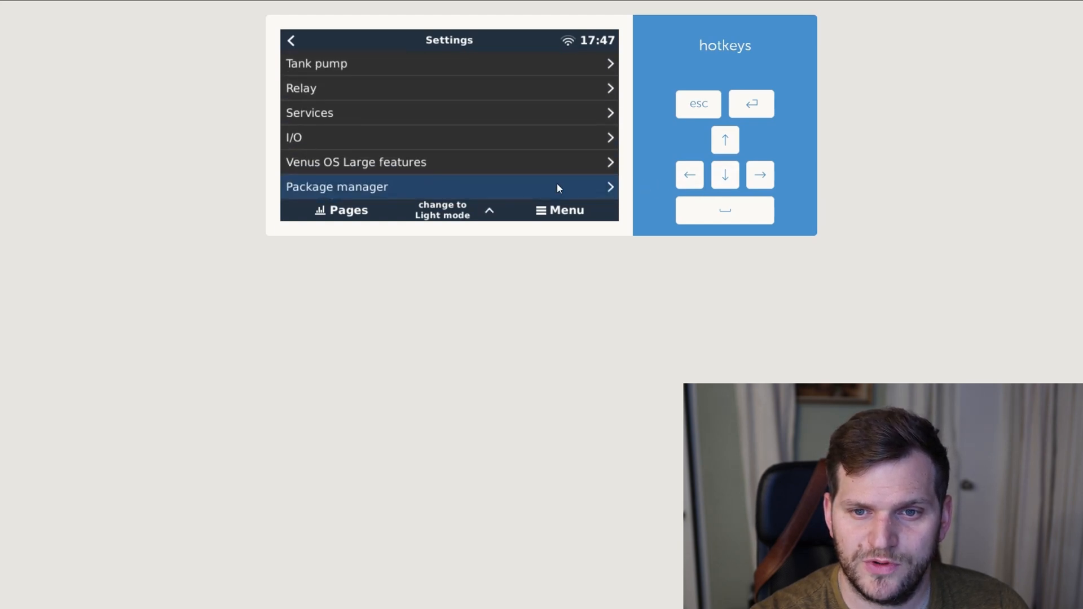
click(449, 187)
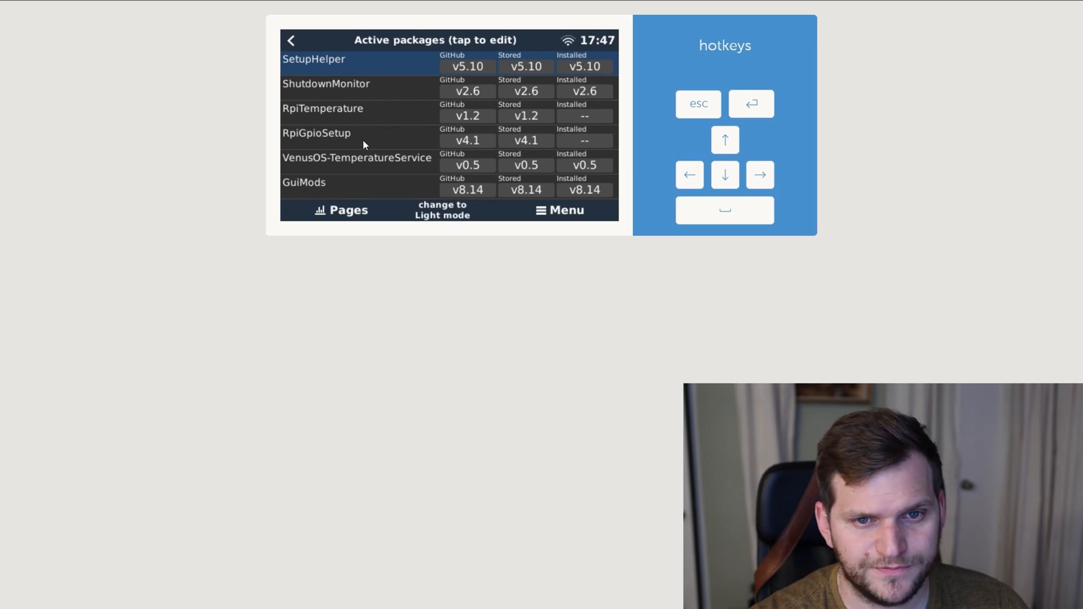
click(724, 174)
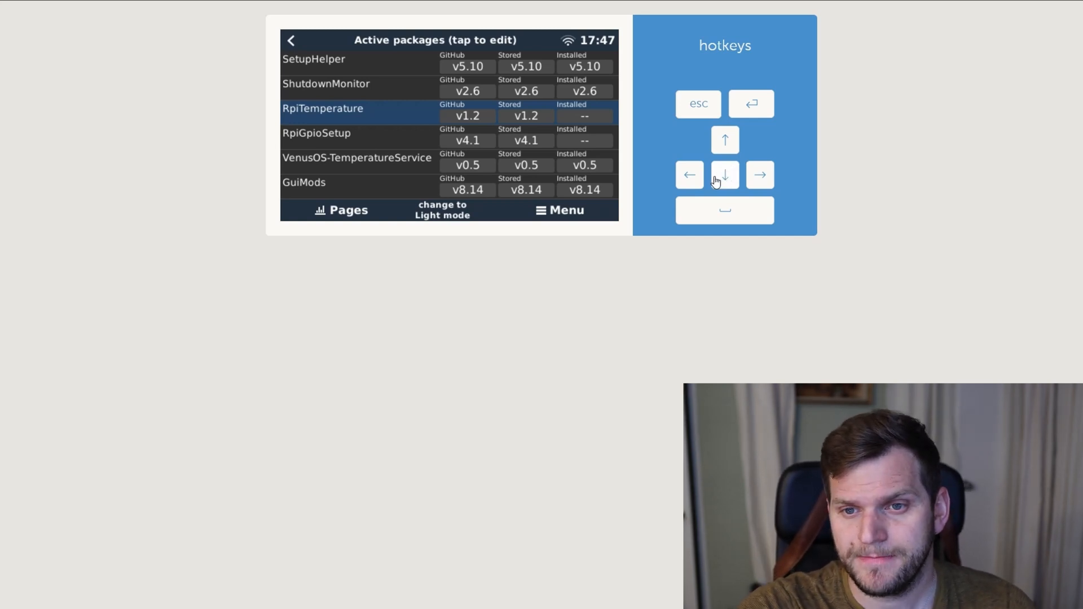
click(724, 175)
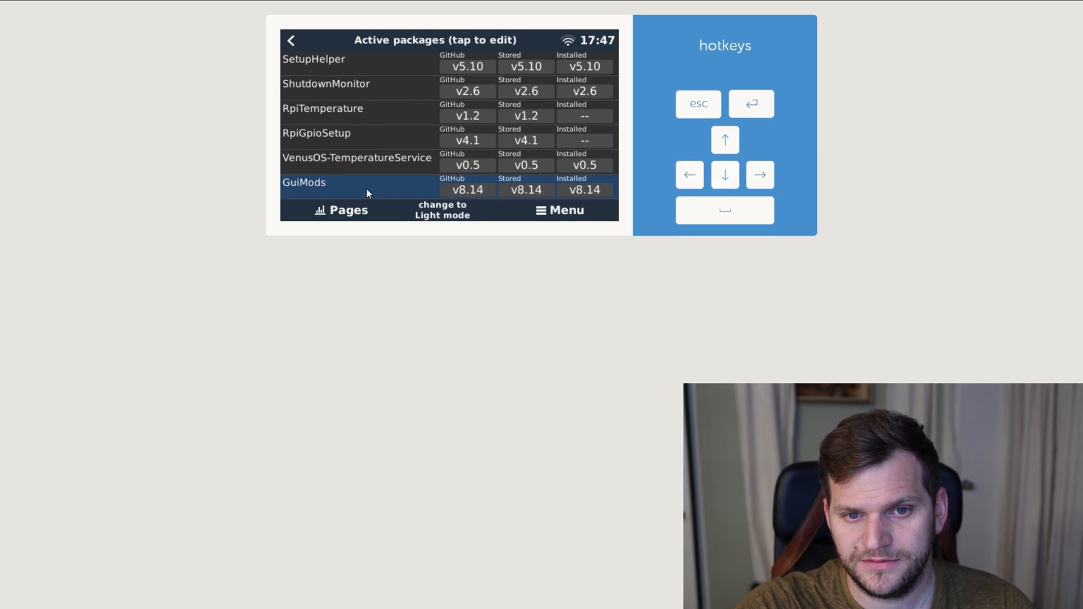
mouse_move(565, 215)
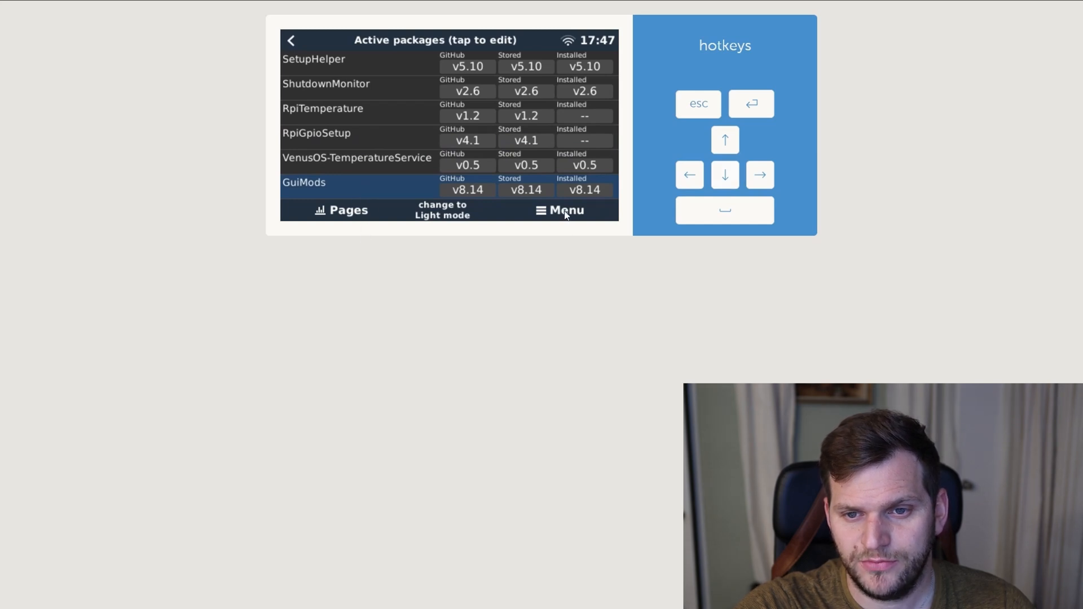